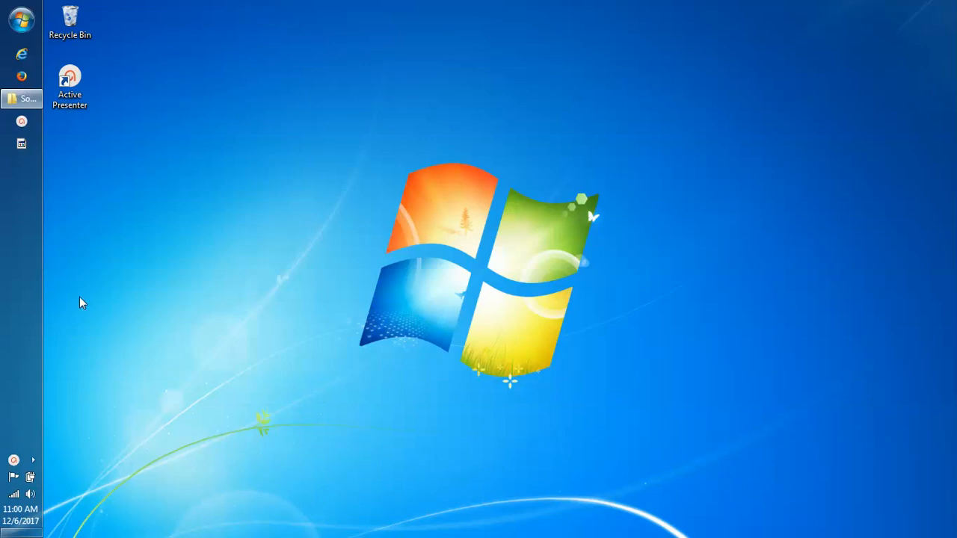
{"action": "mouse_move", "coordinate": [143, 272]}
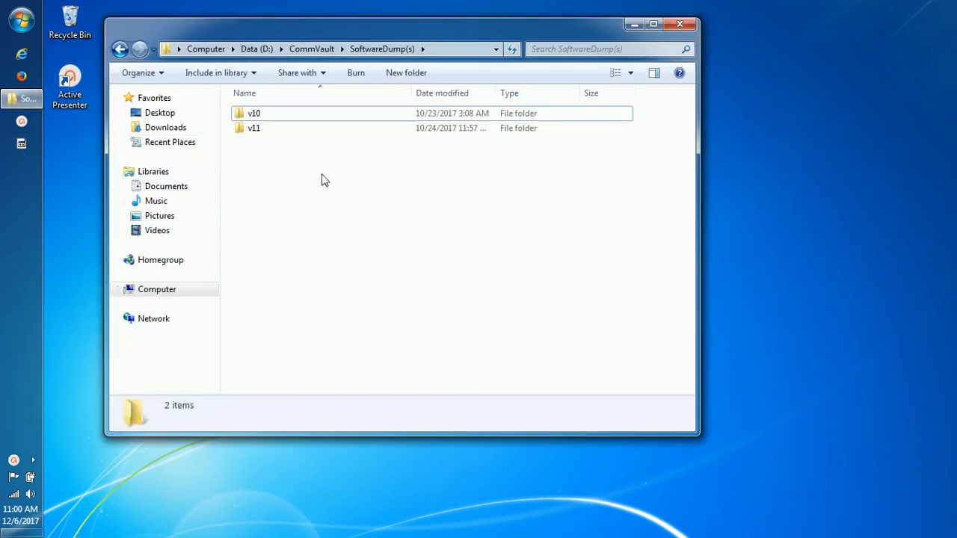
{"action": "mouse_move", "coordinate": [279, 131]}
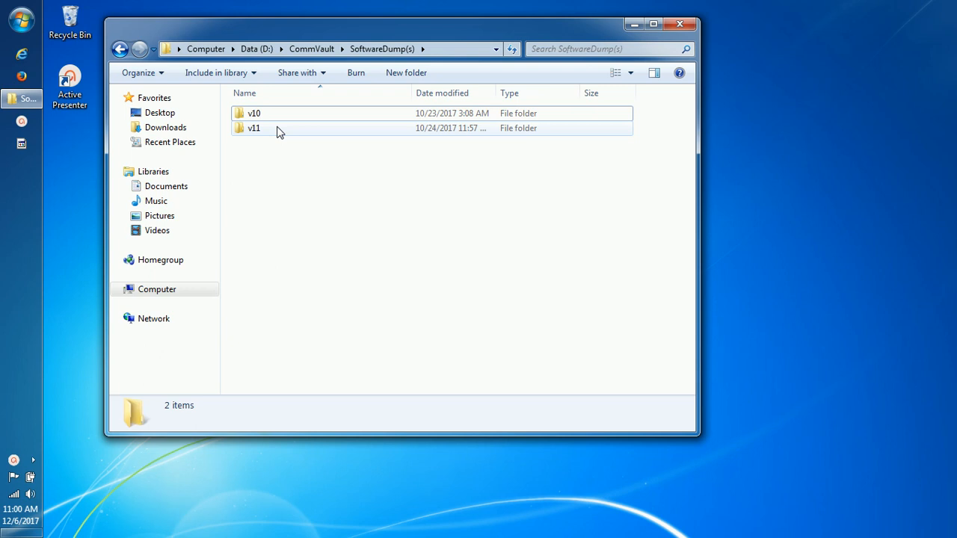
Browse into v11\Downloads\Downloads_WinX64 to see Setup, the installers and BinaryPayload
{"action": "left_click", "coordinate": [277, 129]}
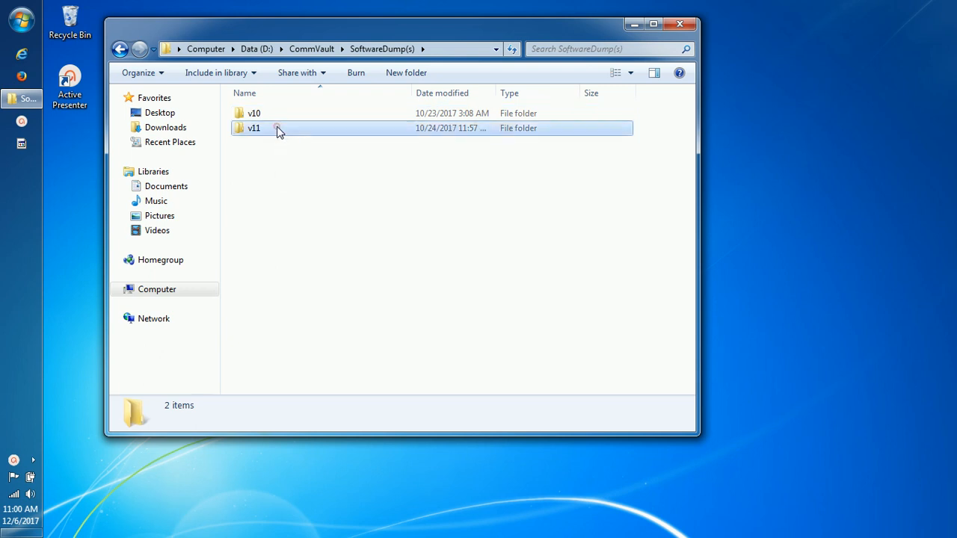
{"action": "double_click", "coordinate": [255, 129]}
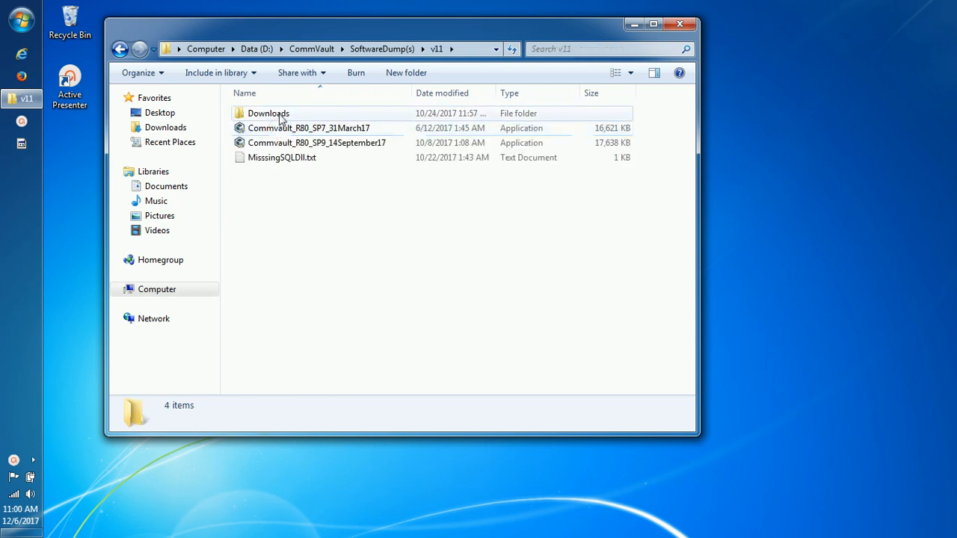
{"action": "double_click", "coordinate": [267, 113]}
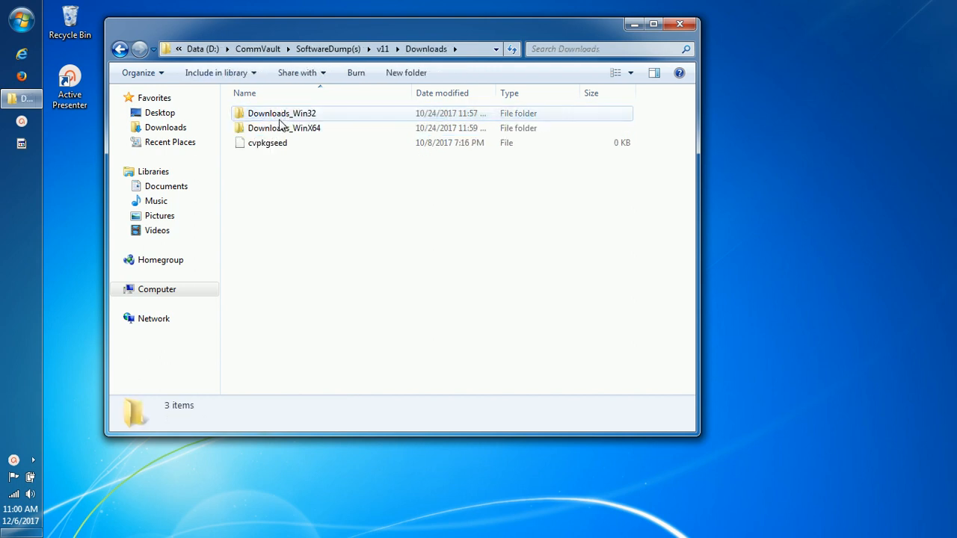
{"action": "double_click", "coordinate": [279, 128]}
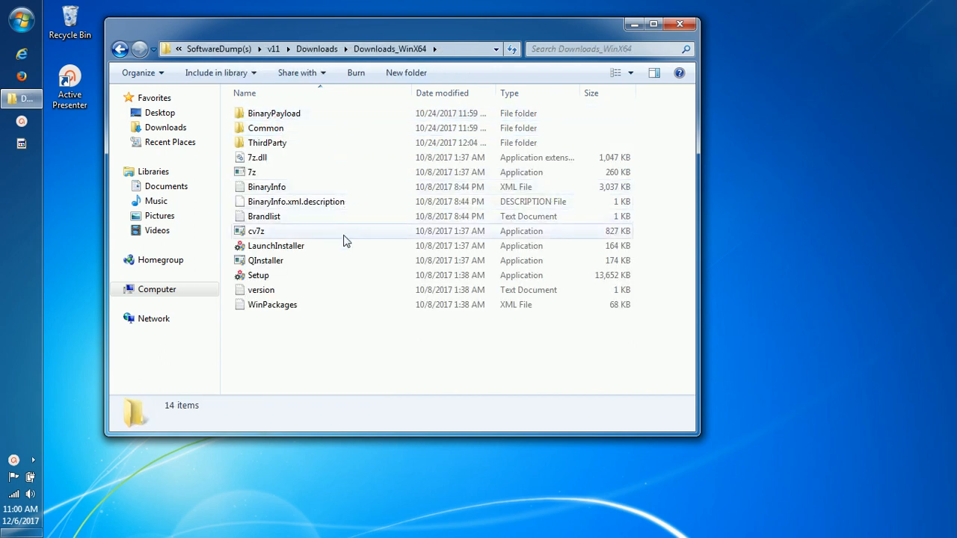
{"action": "mouse_move", "coordinate": [221, 347]}
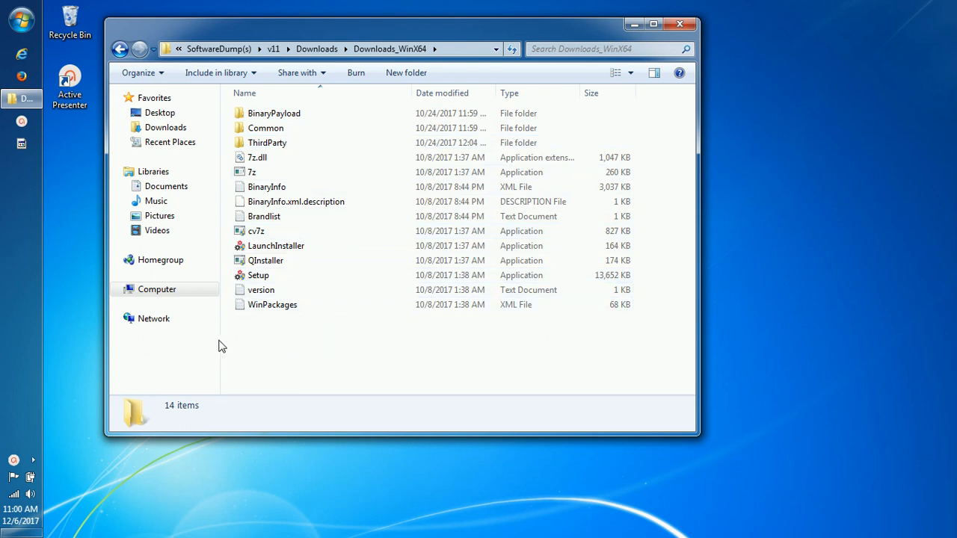
{"action": "mouse_move", "coordinate": [17, 101]}
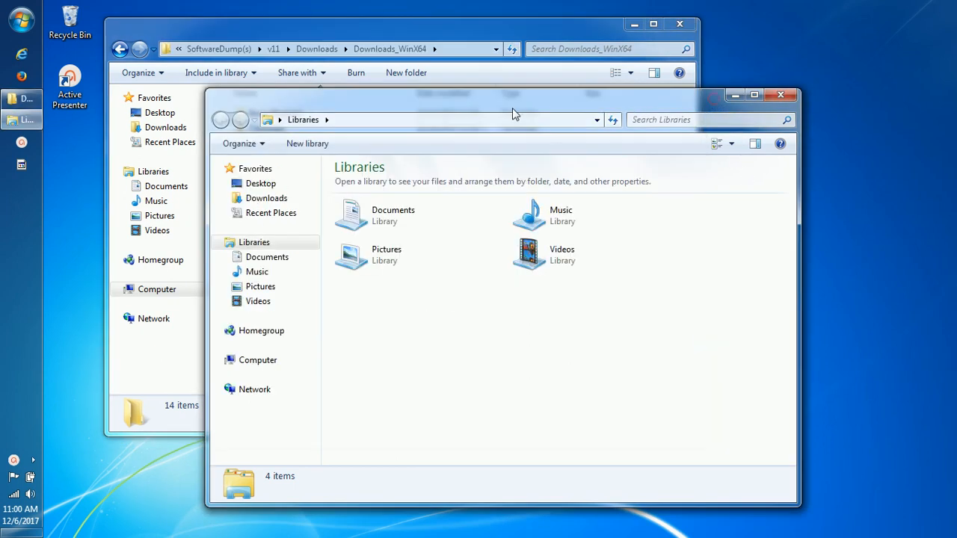
Create a new folder named Custom.v11 in v11\Downloads and open it in the second window
{"action": "left_click", "coordinate": [426, 120]}
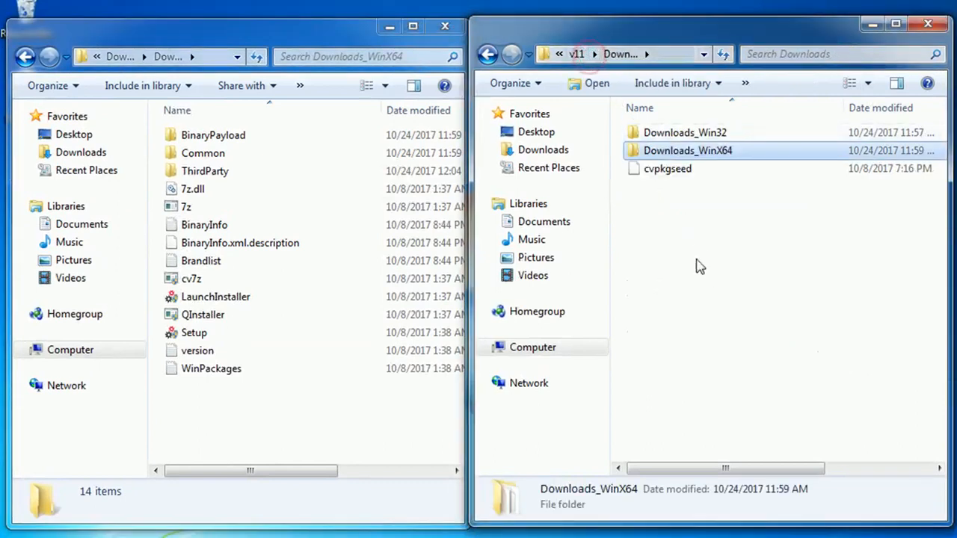
{"action": "right_click", "coordinate": [700, 266]}
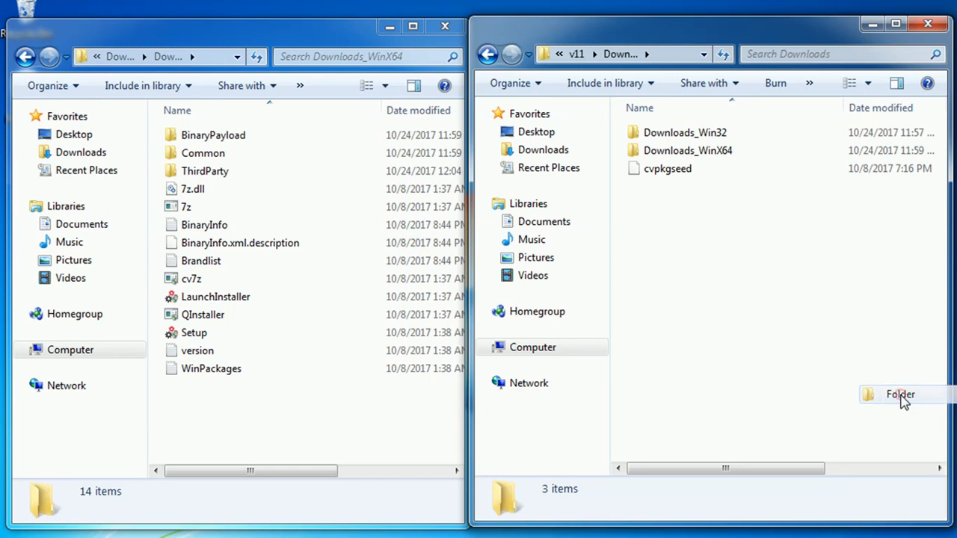
{"action": "left_click", "coordinate": [900, 395]}
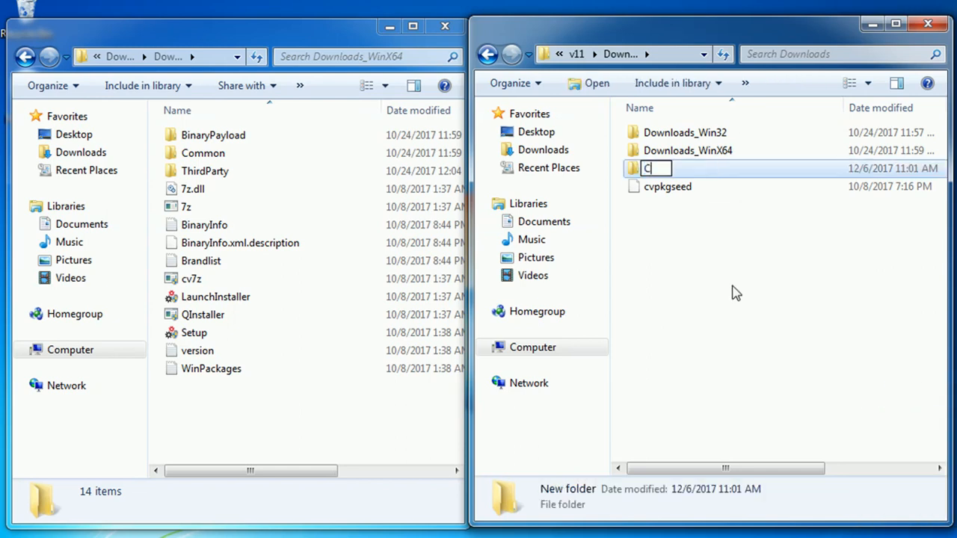
{"action": "type", "text": "ustom"}
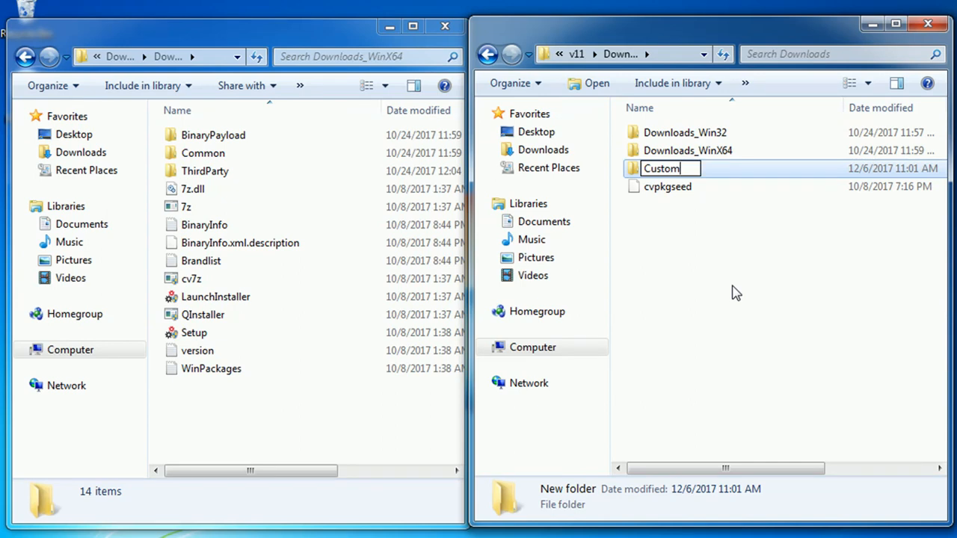
{"action": "type", "text": ".v11"}
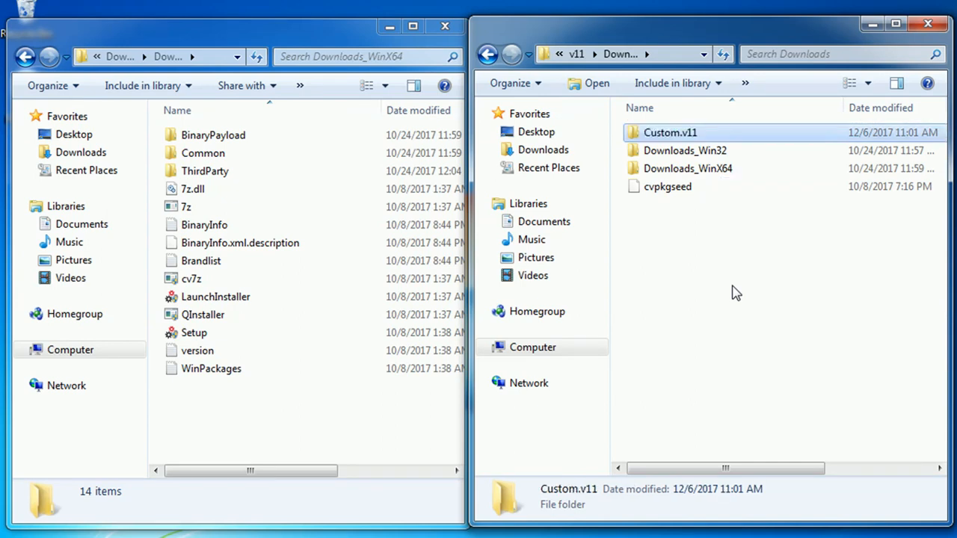
{"action": "double_click", "coordinate": [670, 132]}
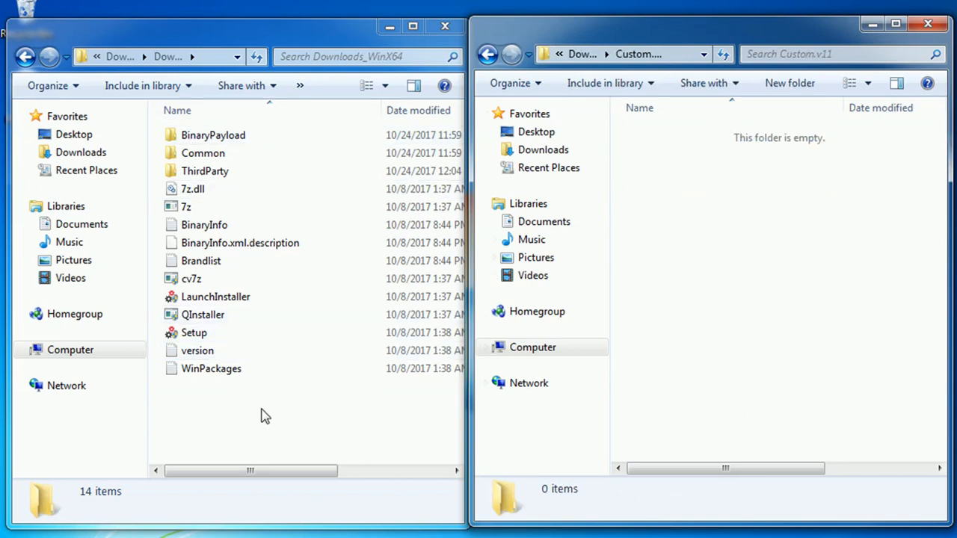
Ctrl-drag the eleven loose files (7z.dll through WinPackages) from Downloads_WinX64 into Custom.v11
{"action": "left_click_drag", "start_coordinate": [191, 224], "coordinate": [281, 411]}
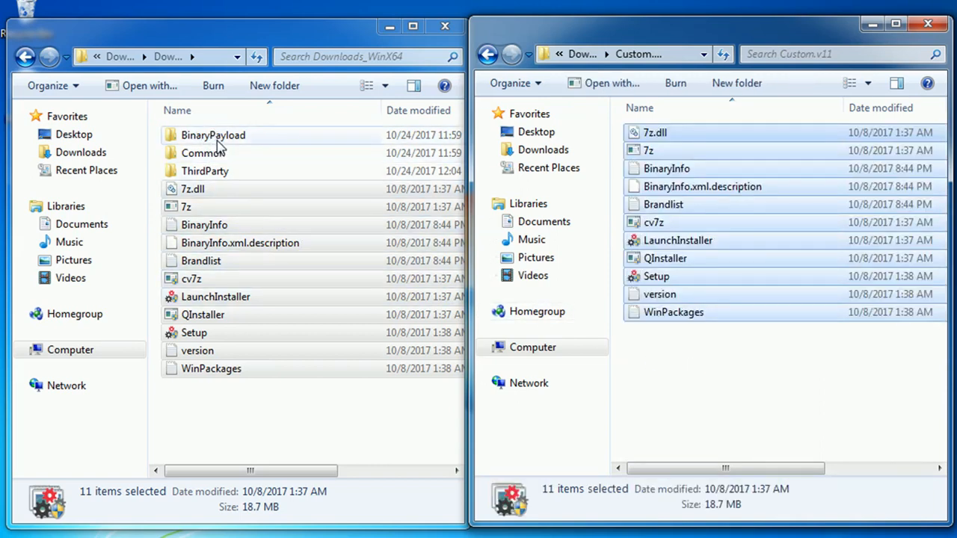
{"action": "left_click", "coordinate": [213, 135]}
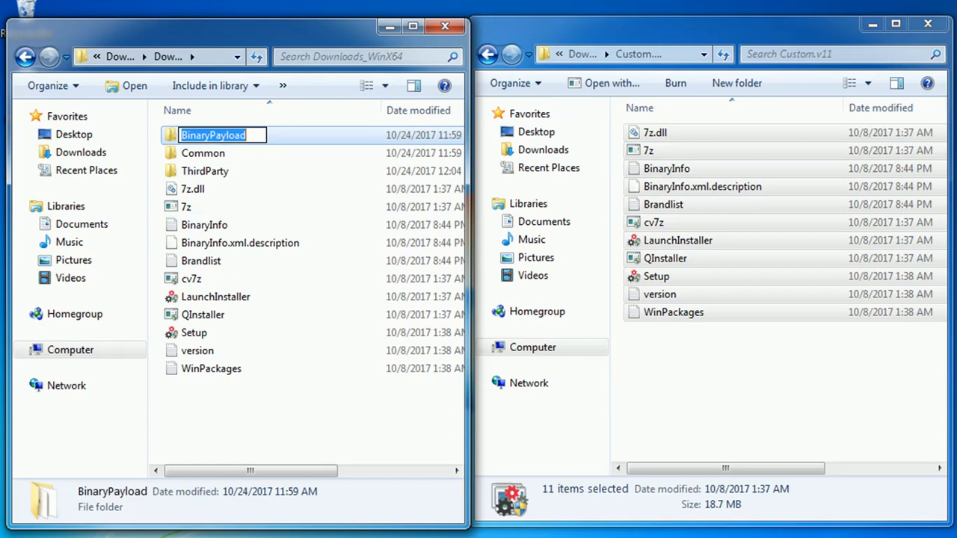
Create a new folder in Custom.v11 named after the source Common folder
{"action": "right_click", "coordinate": [711, 389]}
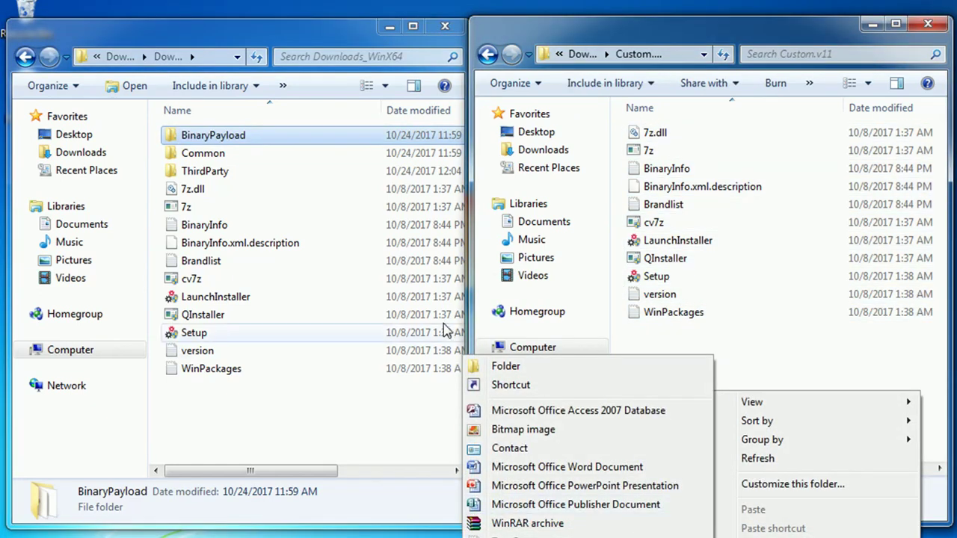
{"action": "left_click", "coordinate": [505, 366]}
{"action": "type", "text": "BinaryPayload"}
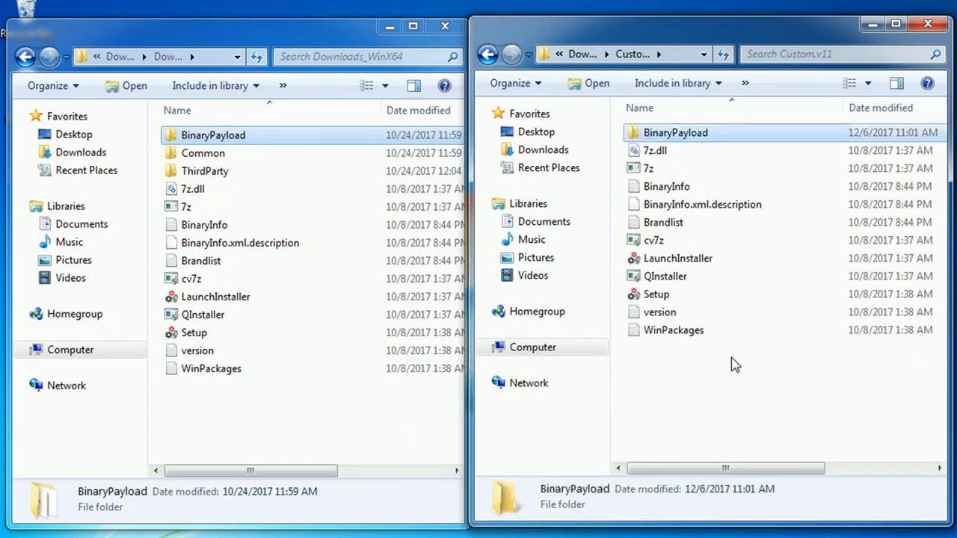
{"action": "left_click", "coordinate": [202, 152]}
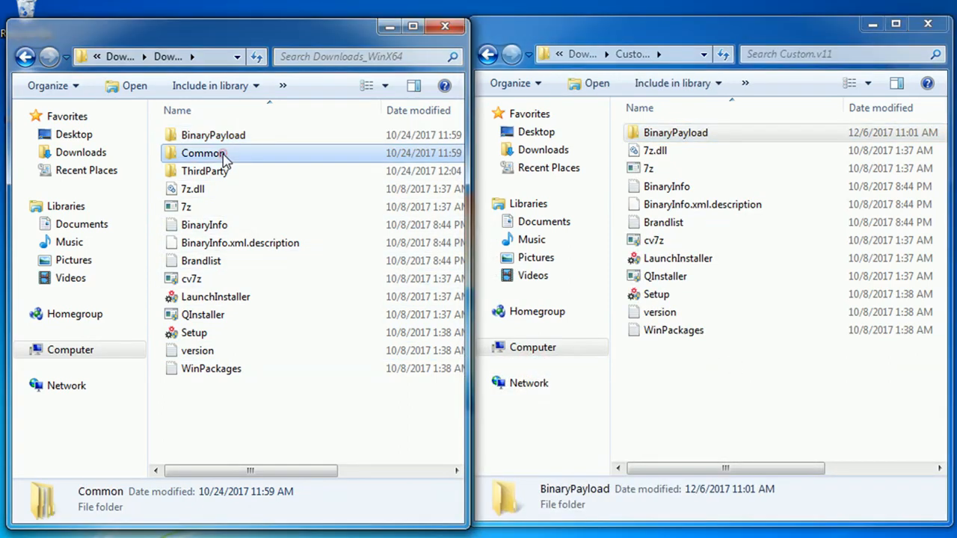
{"action": "left_click", "coordinate": [202, 153]}
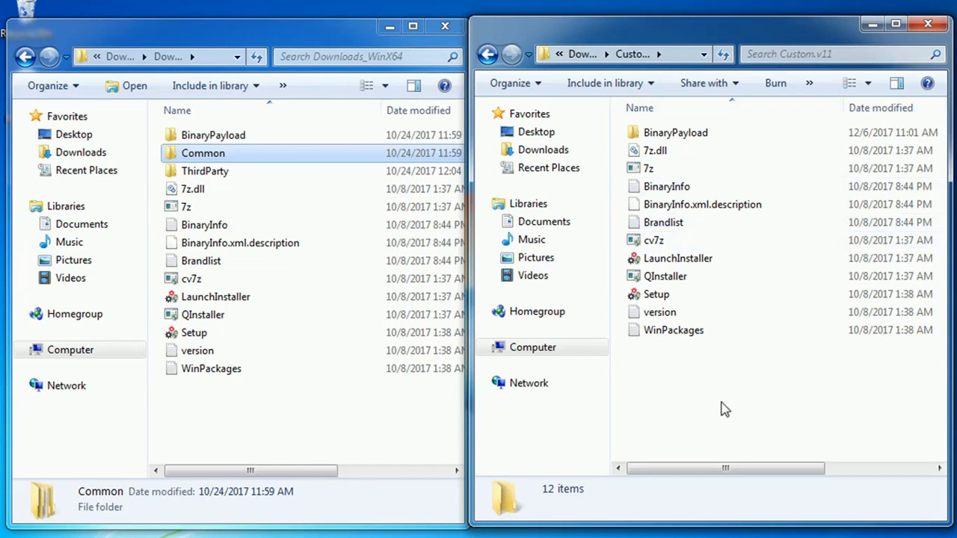
Create another folder in Custom.v11 and name it ThirdParty to mirror the source
{"action": "right_click", "coordinate": [725, 410]}
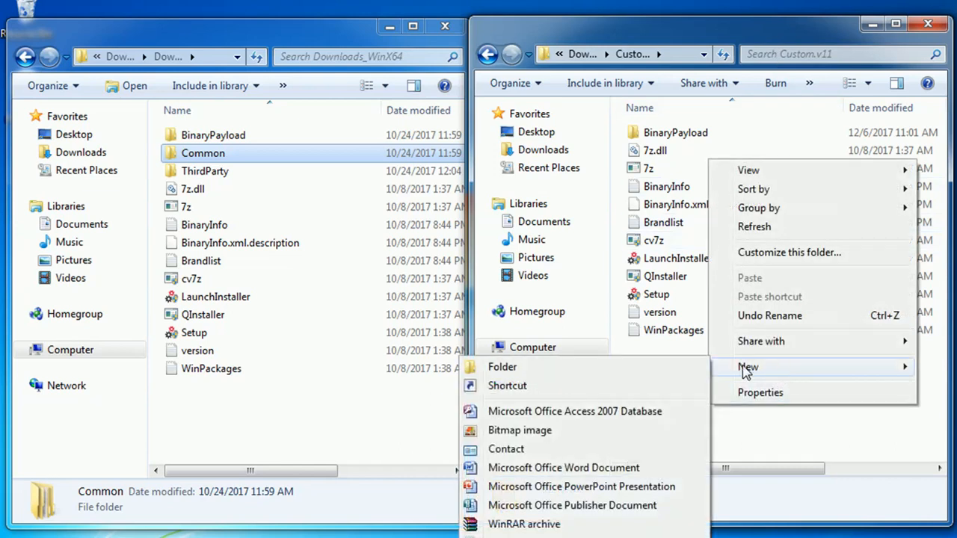
{"action": "left_click", "coordinate": [502, 366]}
{"action": "type", "text": "Common"}
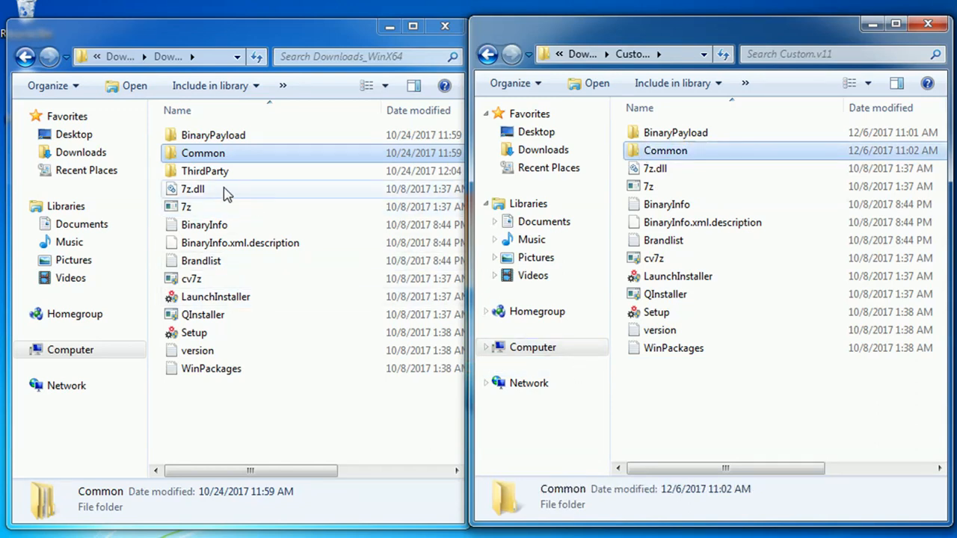
{"action": "left_click", "coordinate": [205, 170]}
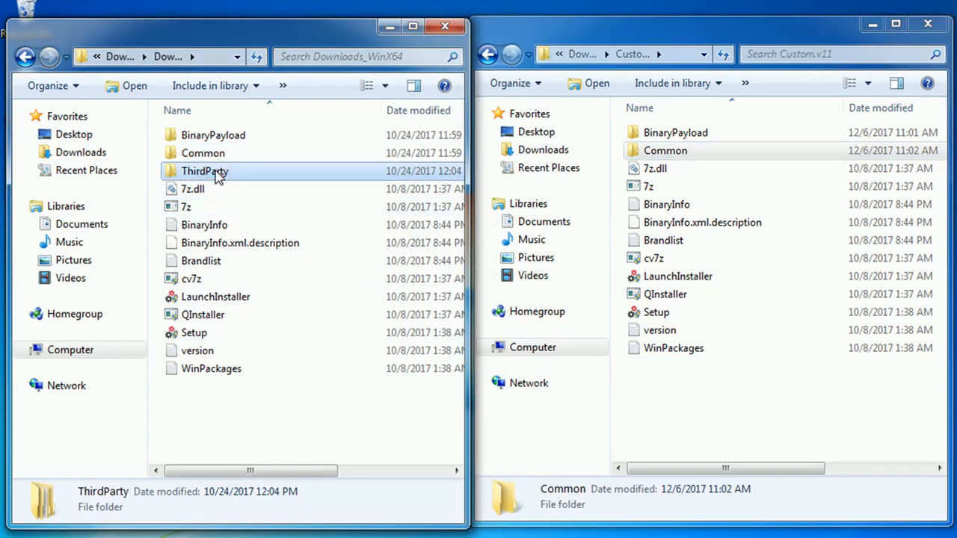
{"action": "left_click", "coordinate": [203, 170]}
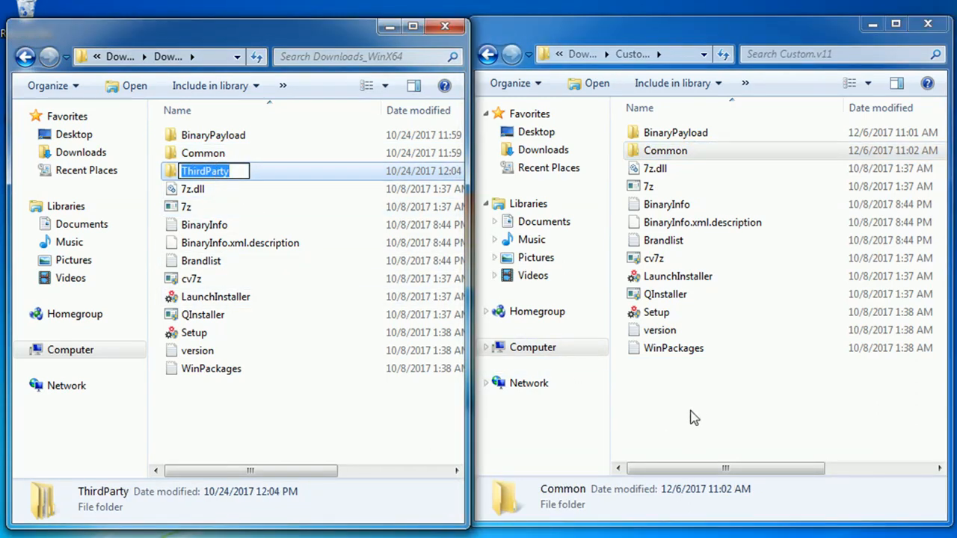
{"action": "right_click", "coordinate": [693, 416]}
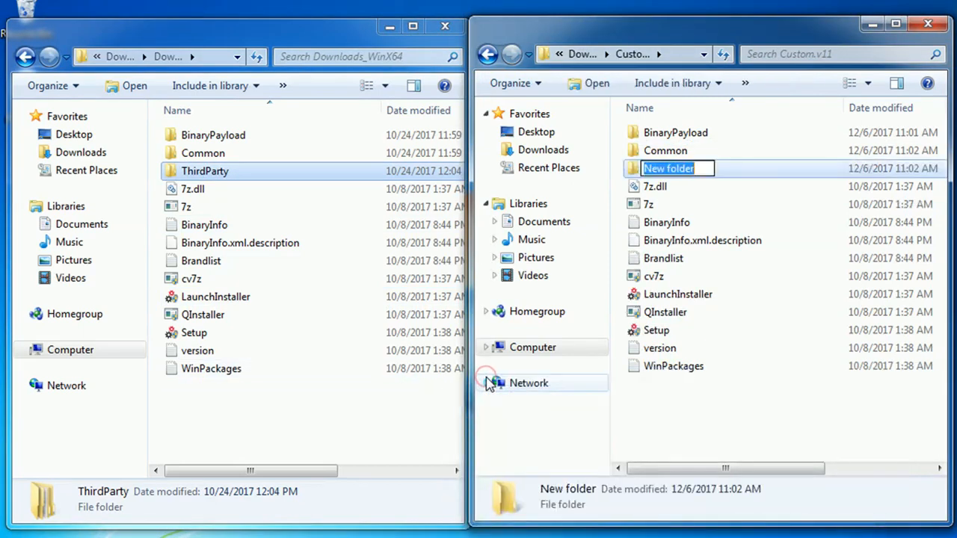
{"action": "type", "text": "ThirdParty"}
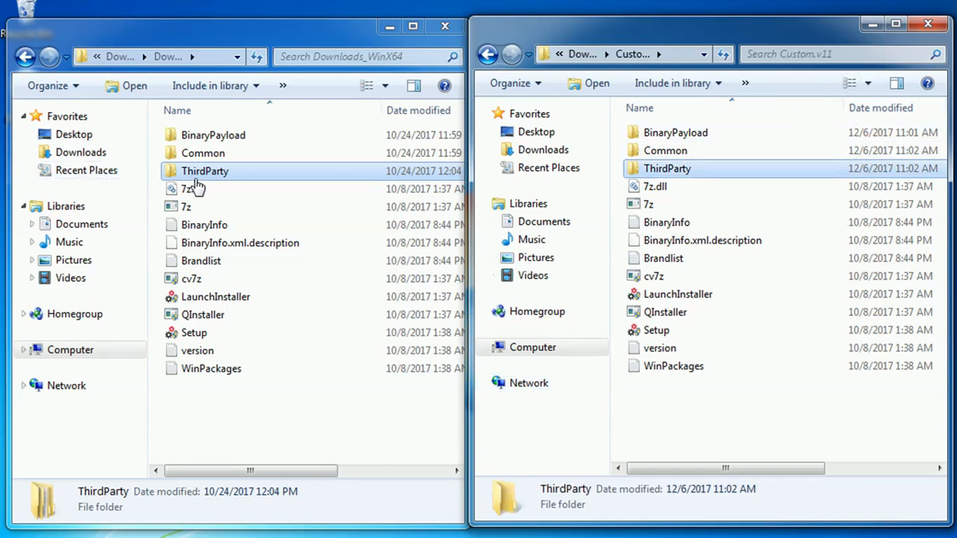
Browse the source ThirdParty folder's CVInstallThirdParty, DotNetFramework and JRE8 subfolders
{"action": "double_click", "coordinate": [203, 171]}
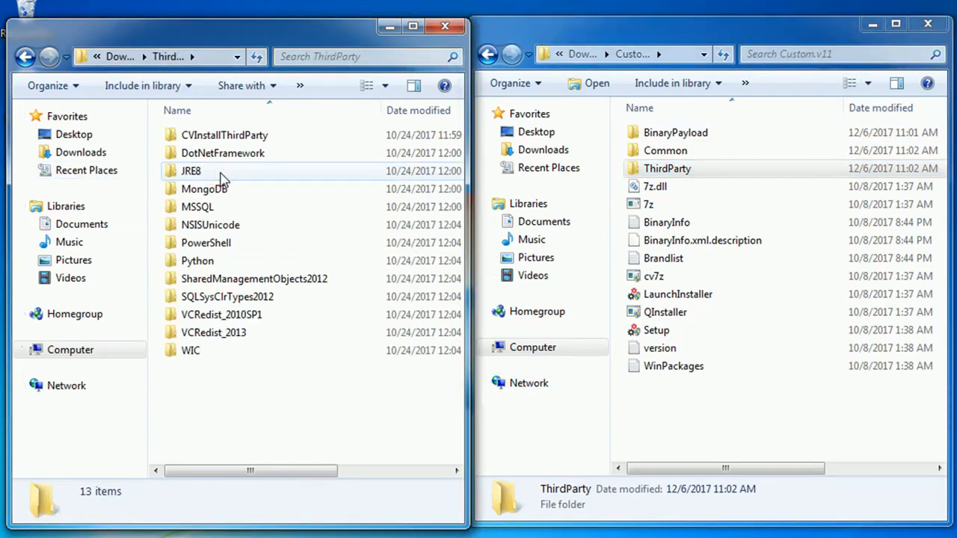
{"action": "left_click", "coordinate": [224, 135]}
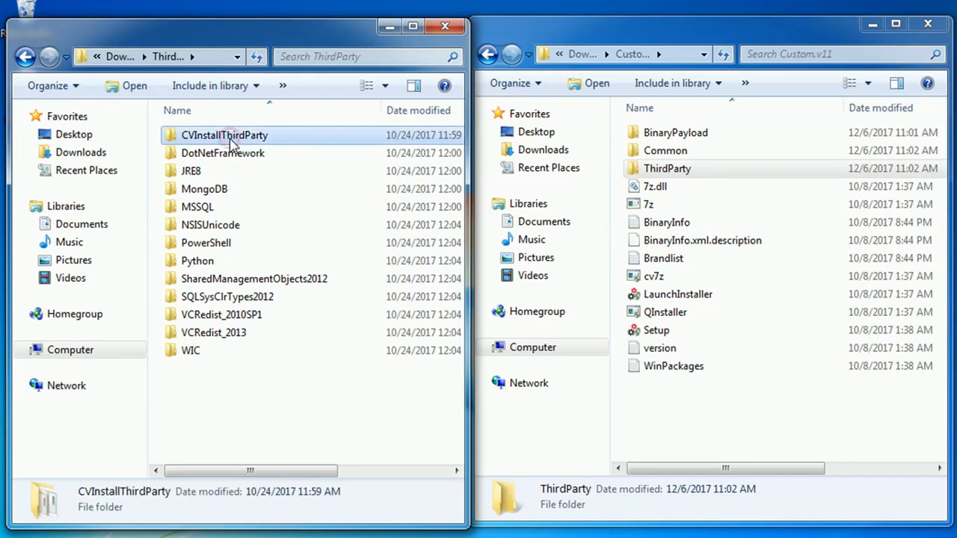
{"action": "left_click", "coordinate": [221, 152]}
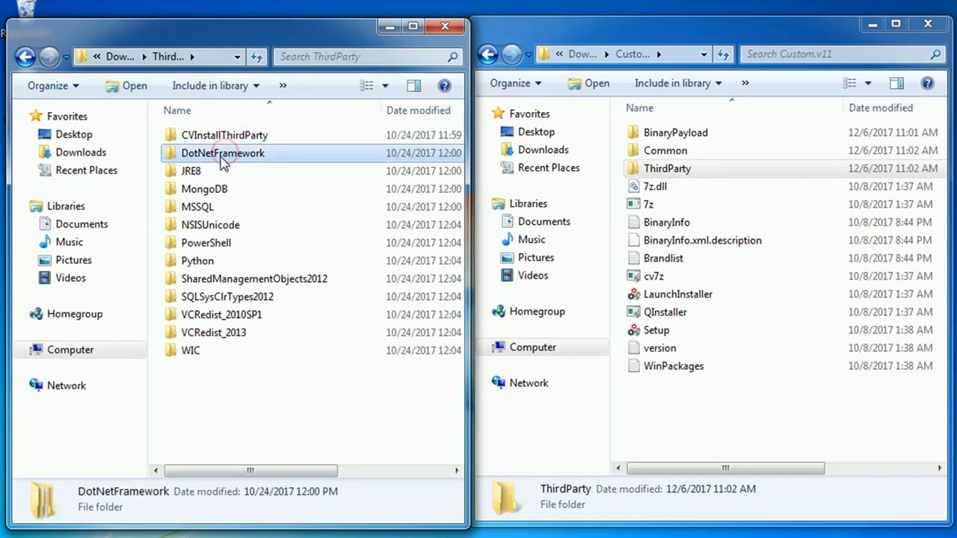
{"action": "left_click", "coordinate": [192, 171]}
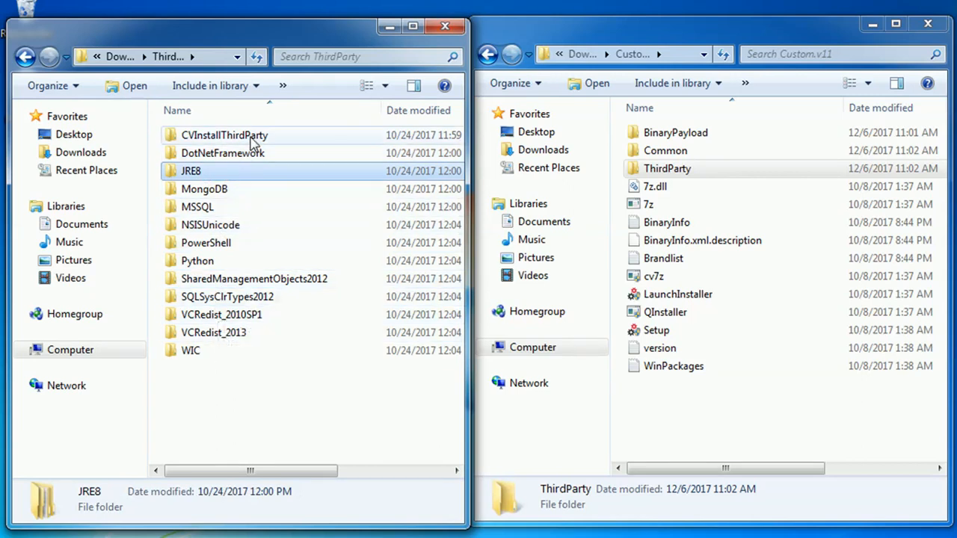
{"action": "double_click", "coordinate": [225, 134]}
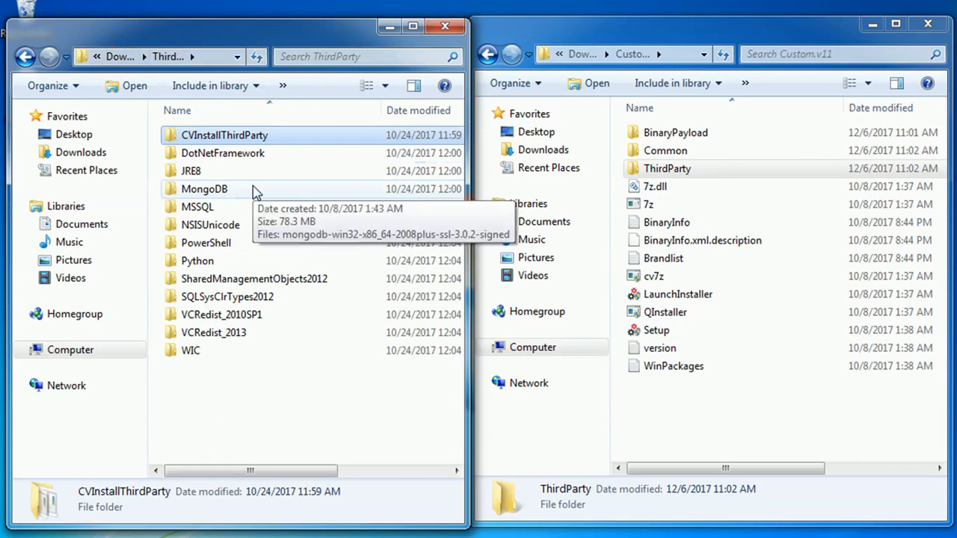
{"action": "mouse_move", "coordinate": [738, 175]}
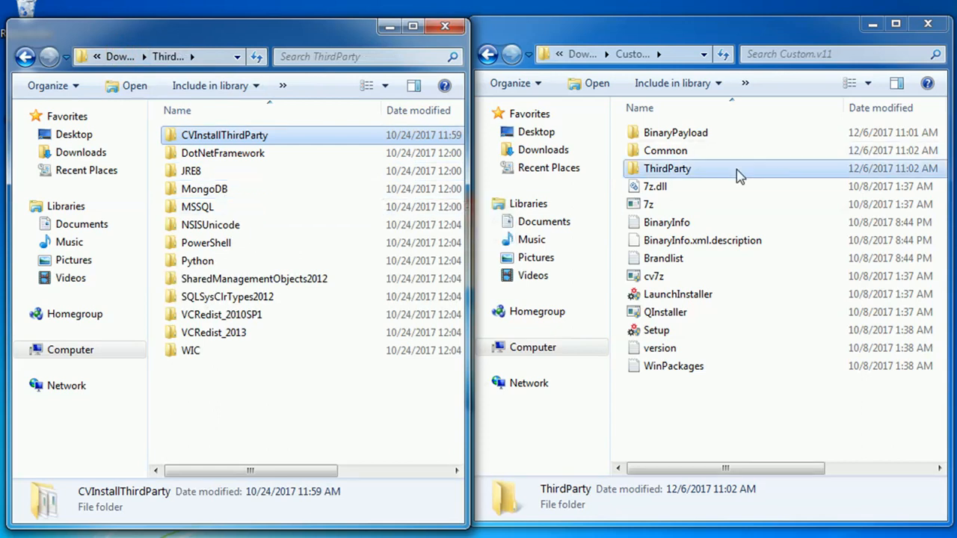
Copy CVInstallThirdParty, DotNetFramework, JRE8, VCRedist_2010SP1 and VCRedist_2013 into Custom.v11\ThirdParty
{"action": "double_click", "coordinate": [667, 168]}
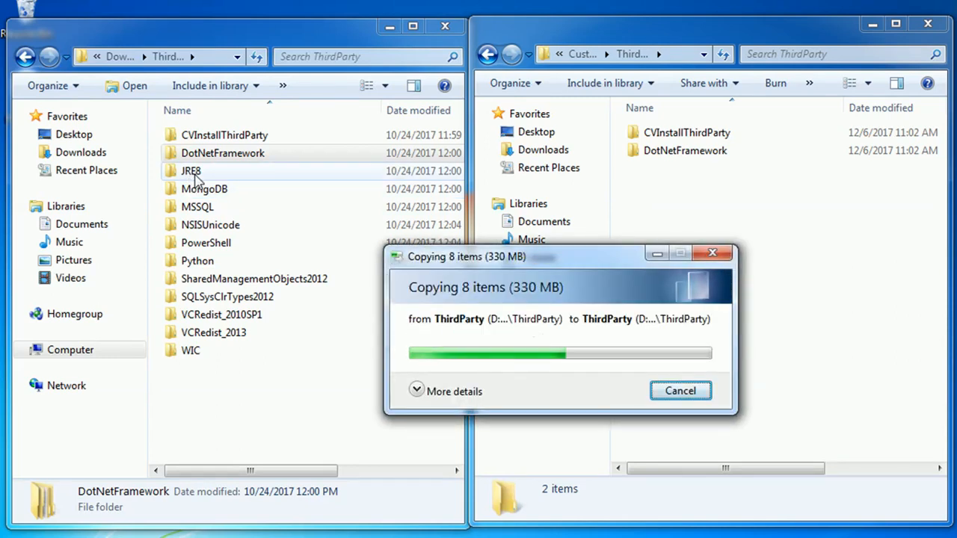
{"action": "mouse_move", "coordinate": [212, 177]}
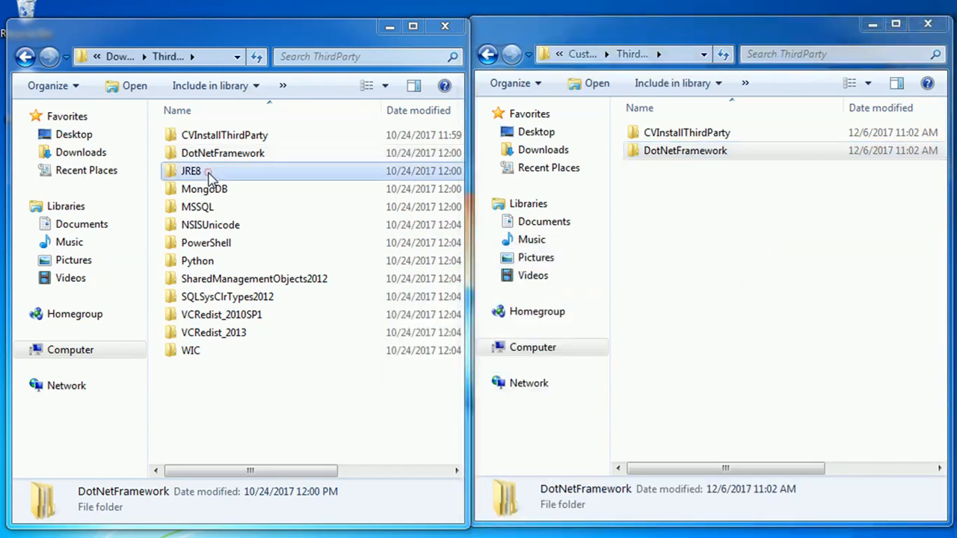
{"action": "left_click", "coordinate": [192, 171]}
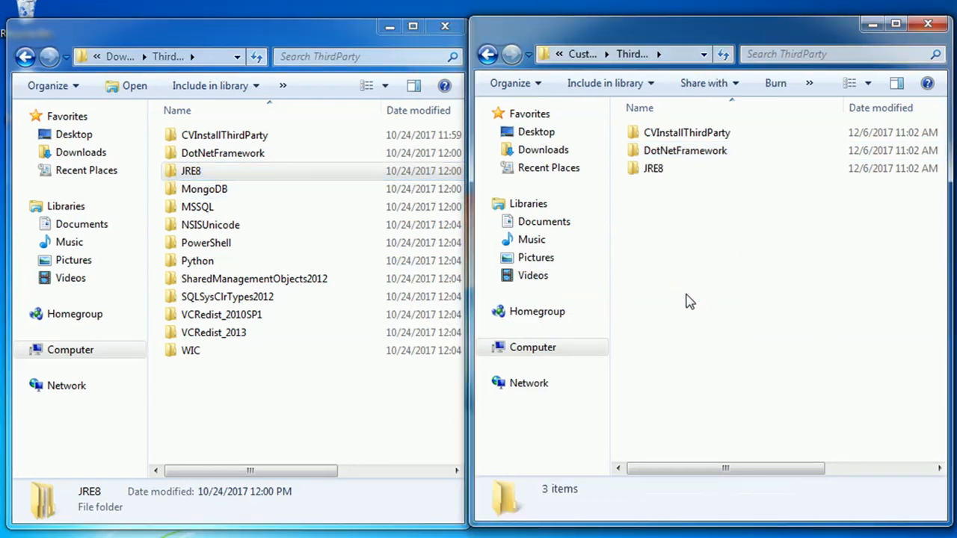
{"action": "left_click", "coordinate": [652, 167]}
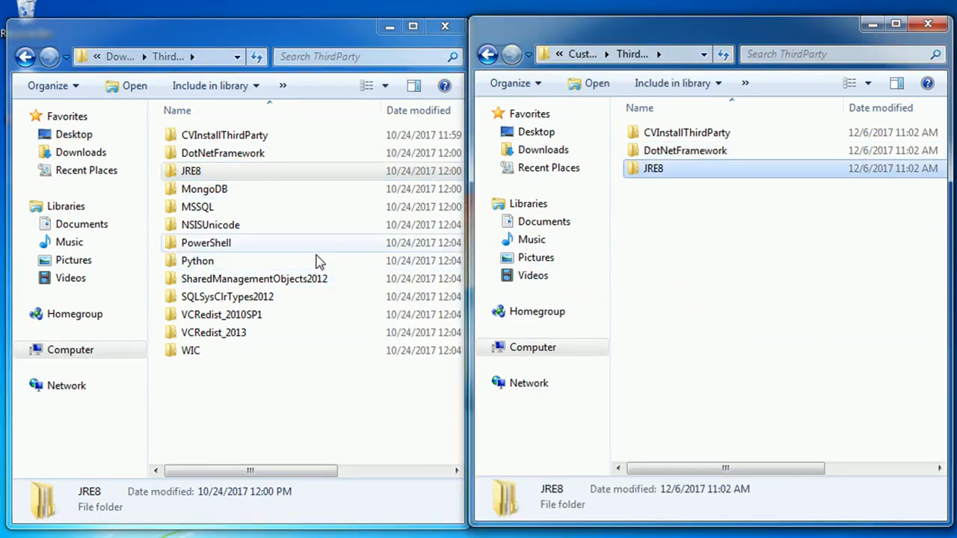
{"action": "left_click", "coordinate": [204, 188]}
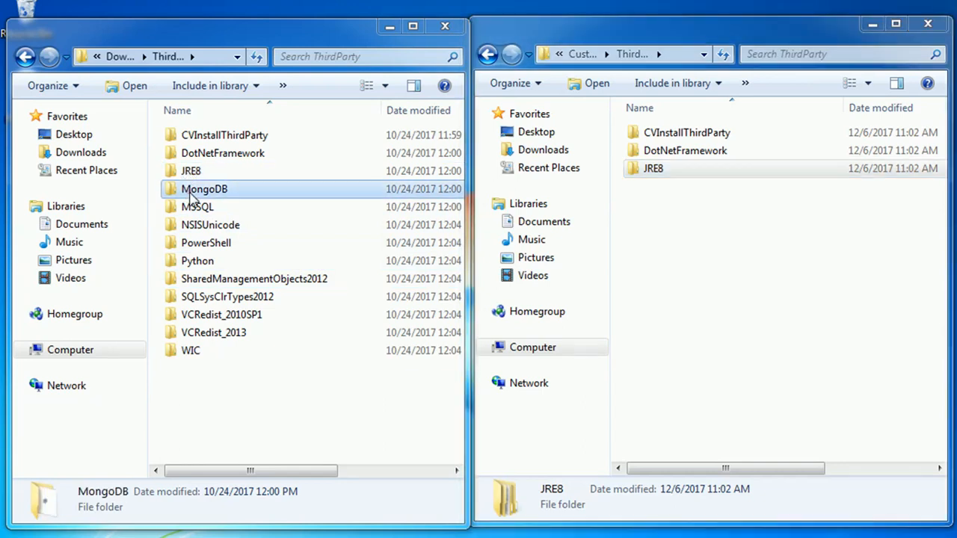
{"action": "left_click", "coordinate": [198, 206]}
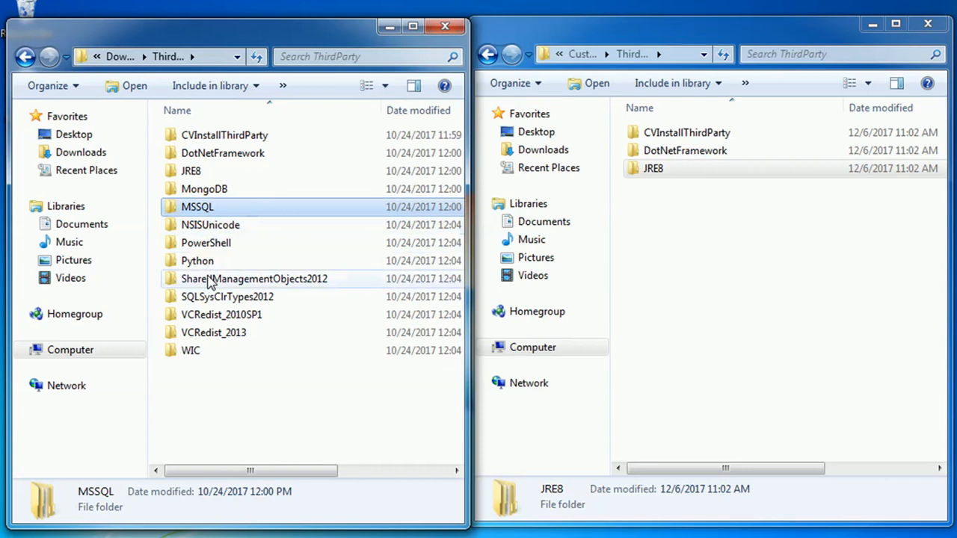
{"action": "mouse_move", "coordinate": [217, 314]}
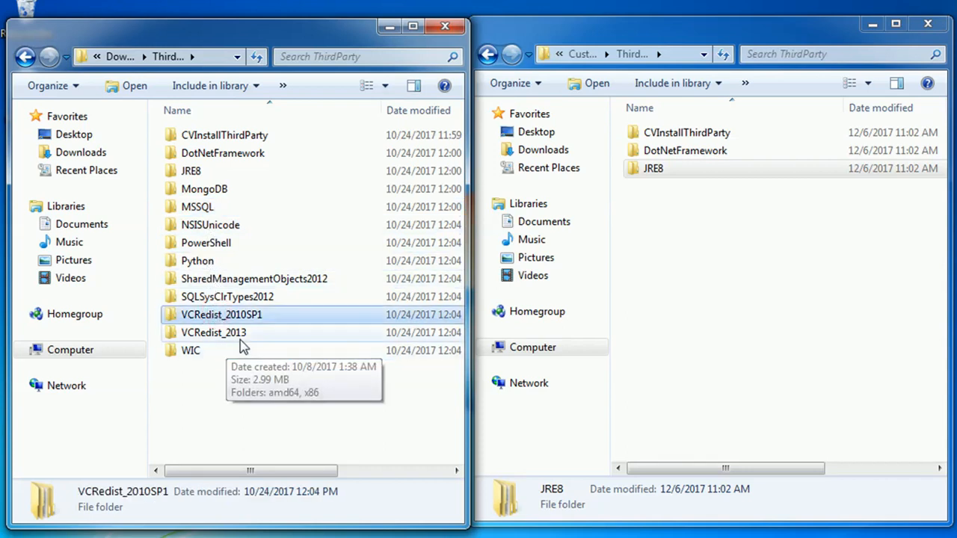
{"action": "left_click", "coordinate": [212, 332]}
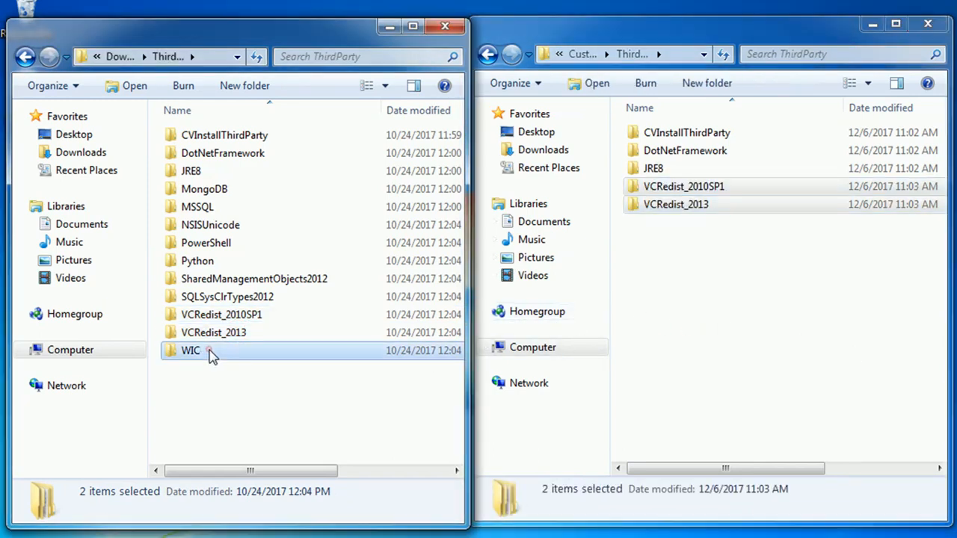
Inspect the source WIC\amd64 folder and go back up to ThirdParty
{"action": "double_click", "coordinate": [191, 350]}
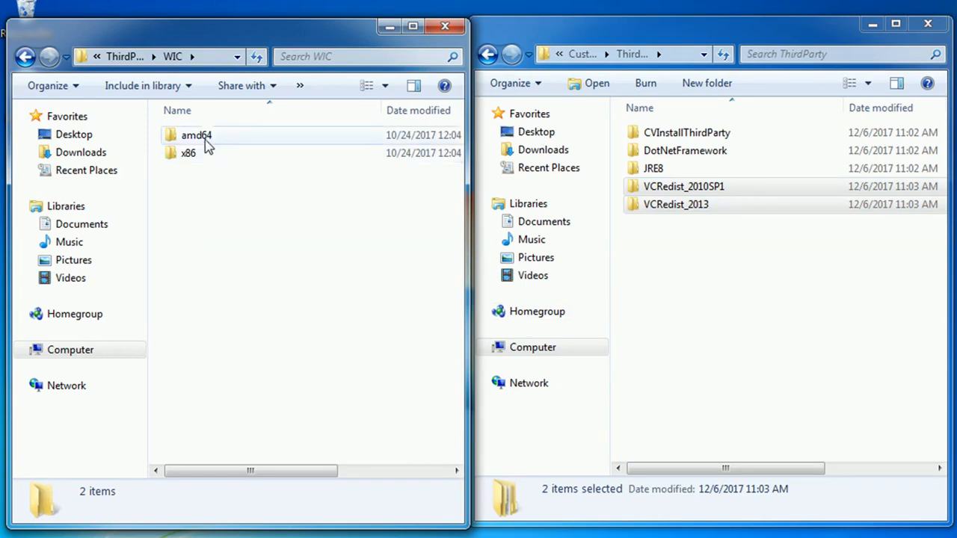
{"action": "double_click", "coordinate": [196, 134]}
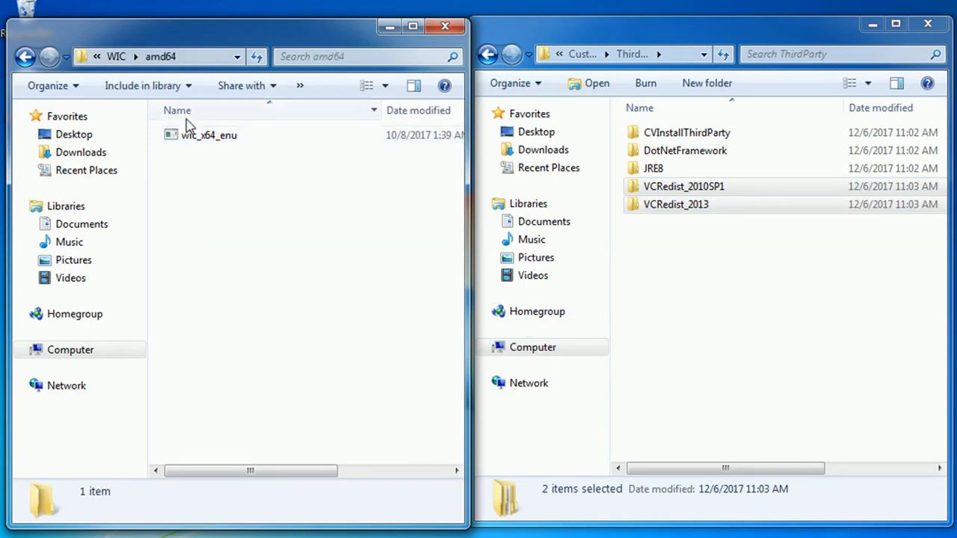
{"action": "left_click", "coordinate": [119, 57]}
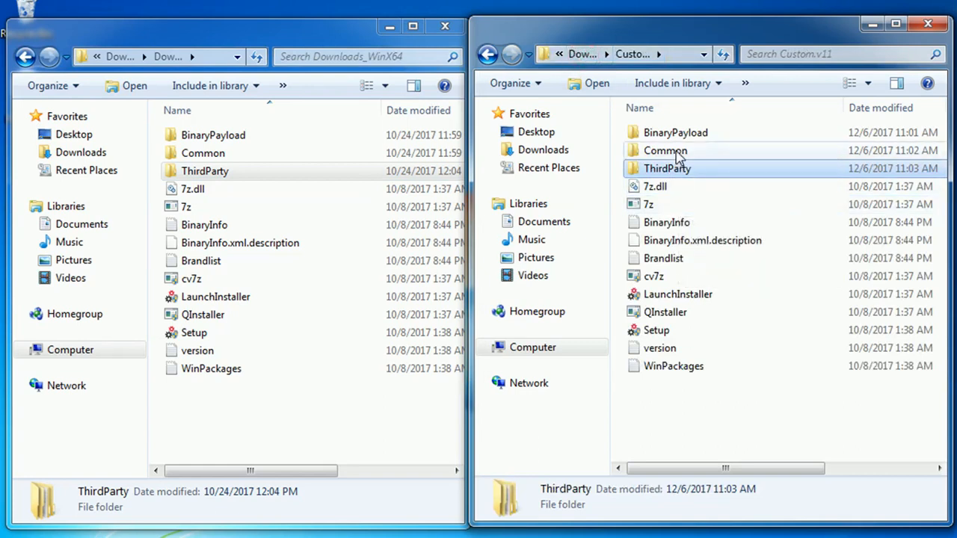
Copy Config, Database and OEM from the source Common folder into Custom.v11\Common
{"action": "double_click", "coordinate": [669, 149]}
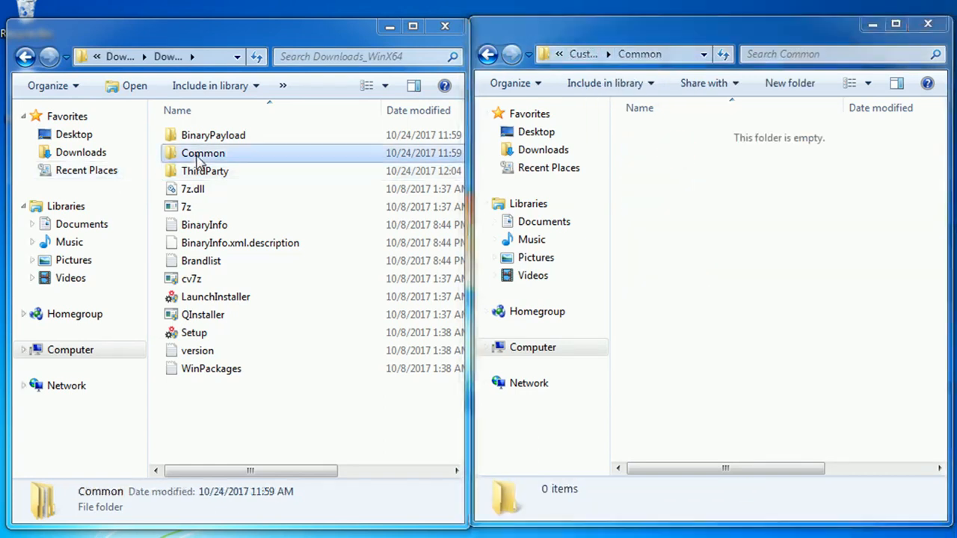
{"action": "double_click", "coordinate": [203, 152]}
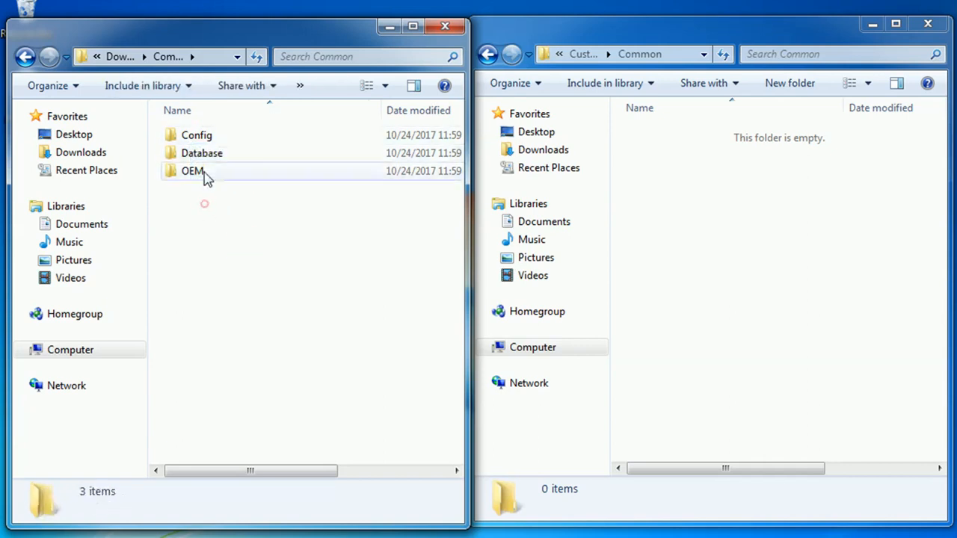
{"action": "double_click", "coordinate": [202, 153]}
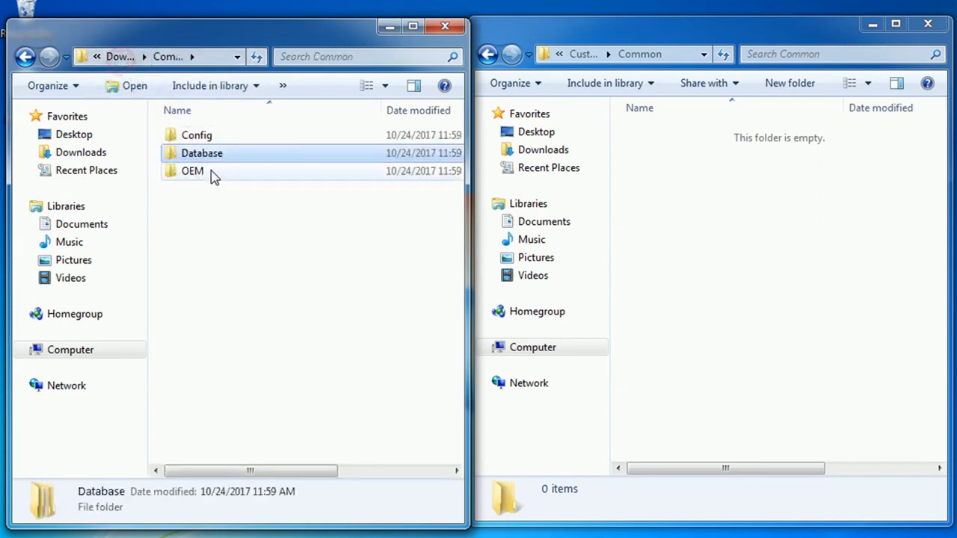
{"action": "double_click", "coordinate": [197, 134]}
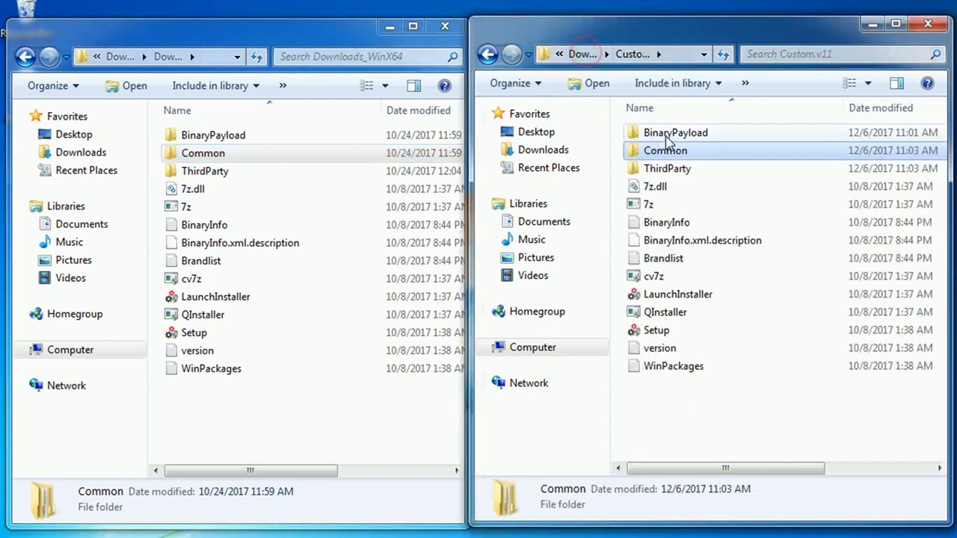
Open both BinaryPayload folders, dismissing the damaged-archive error on the first cab file
{"action": "double_click", "coordinate": [676, 131]}
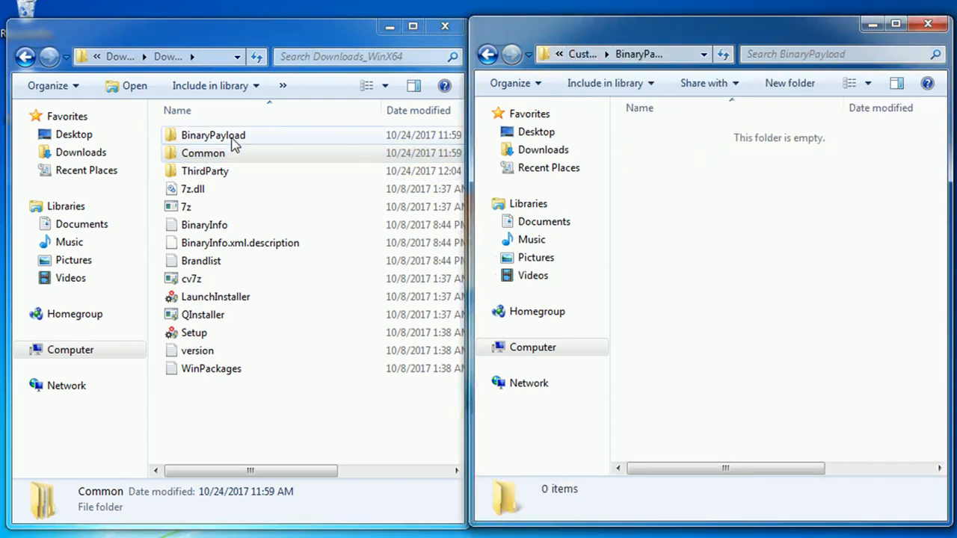
{"action": "double_click", "coordinate": [213, 135]}
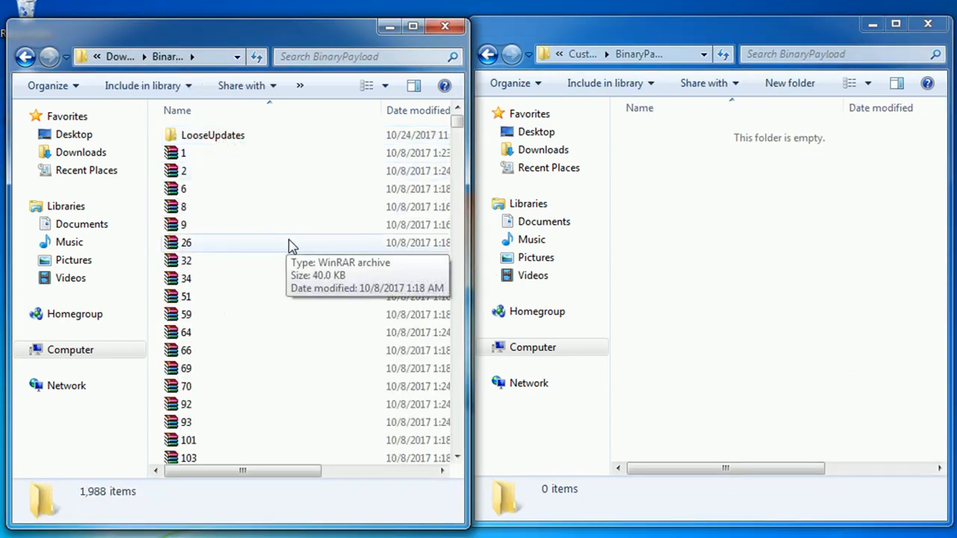
{"action": "double_click", "coordinate": [212, 135]}
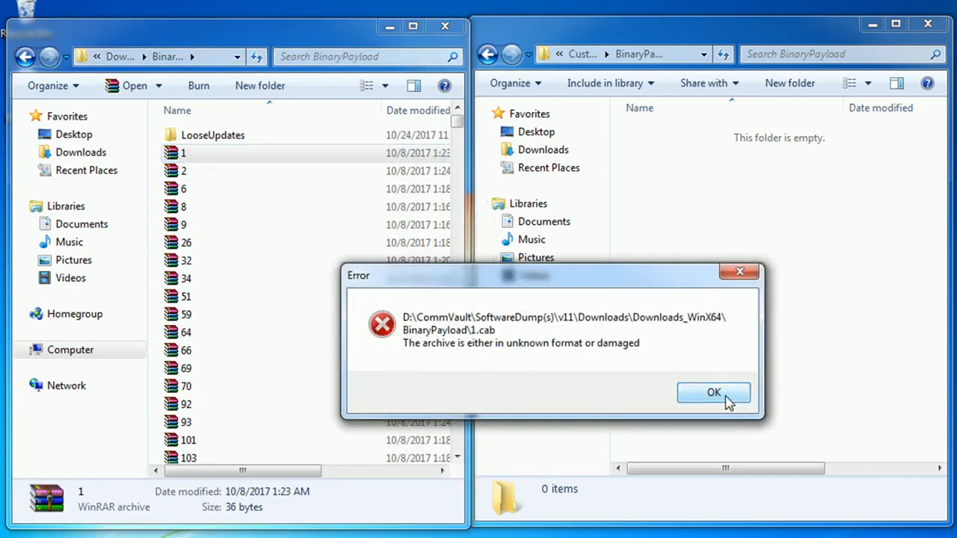
{"action": "left_click", "coordinate": [713, 392]}
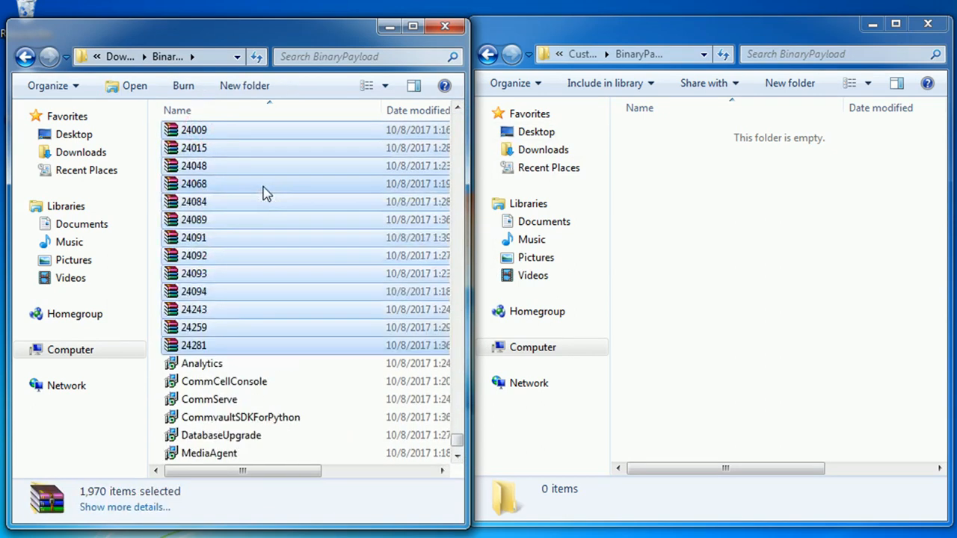
{"action": "mouse_move", "coordinate": [267, 192]}
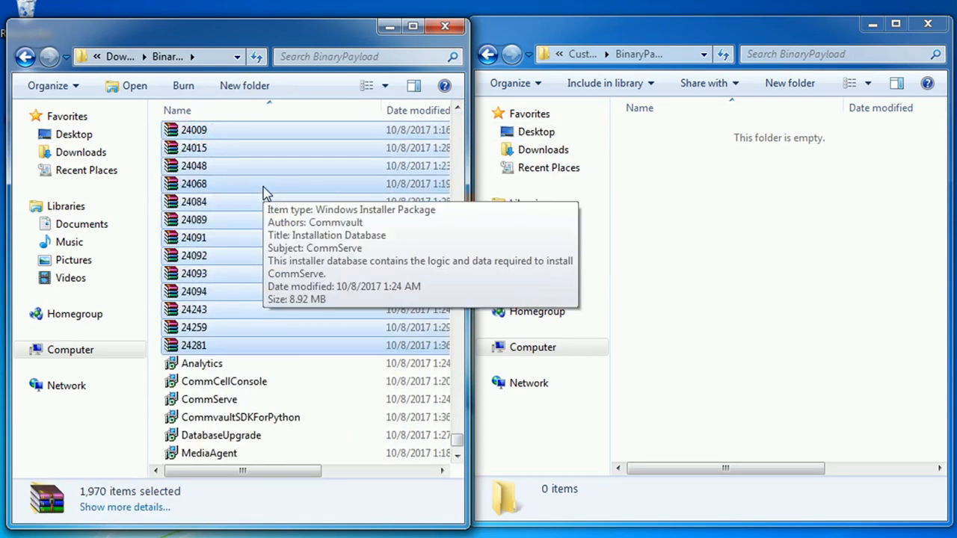
{"action": "mouse_move", "coordinate": [667, 245]}
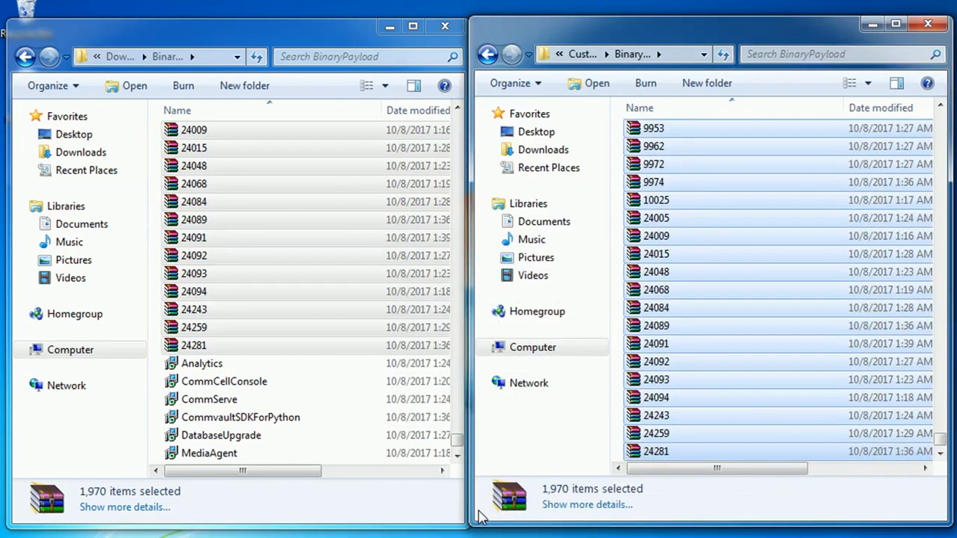
{"action": "mouse_move", "coordinate": [200, 377]}
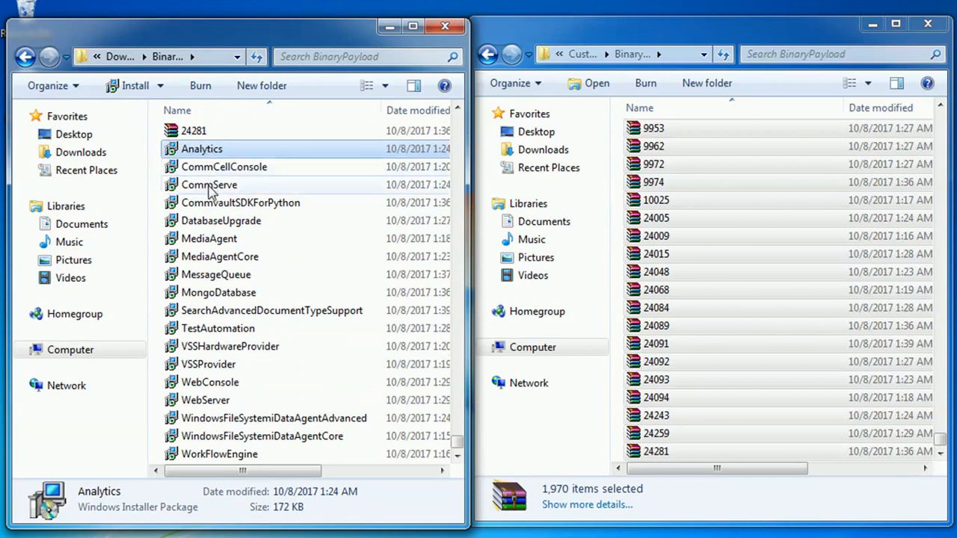
Copy WindowsFileSystemiDataAgentAdvanced, Core, VSSProvider and VSSHardwareProvider into Custom.v11\BinaryPayload
{"action": "left_click", "coordinate": [261, 418]}
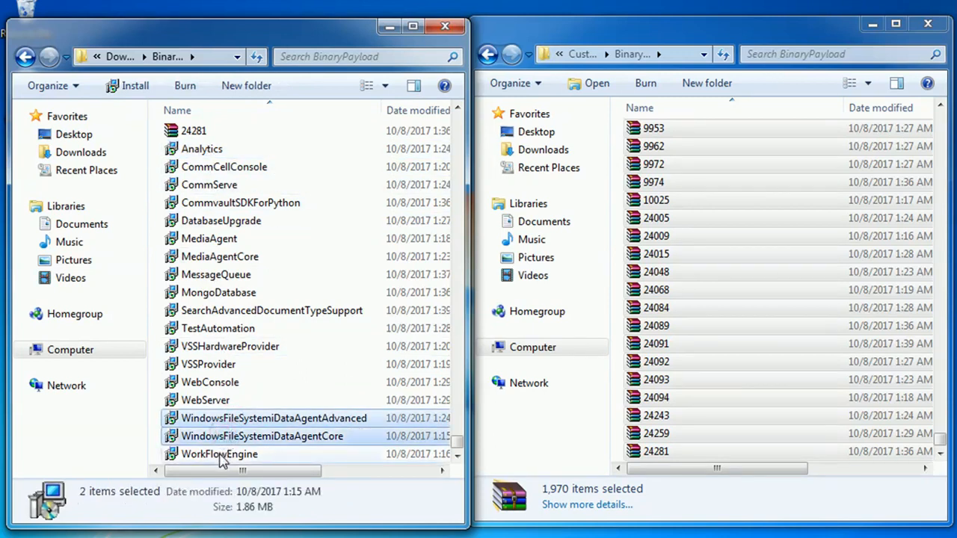
{"action": "left_click", "coordinate": [208, 365]}
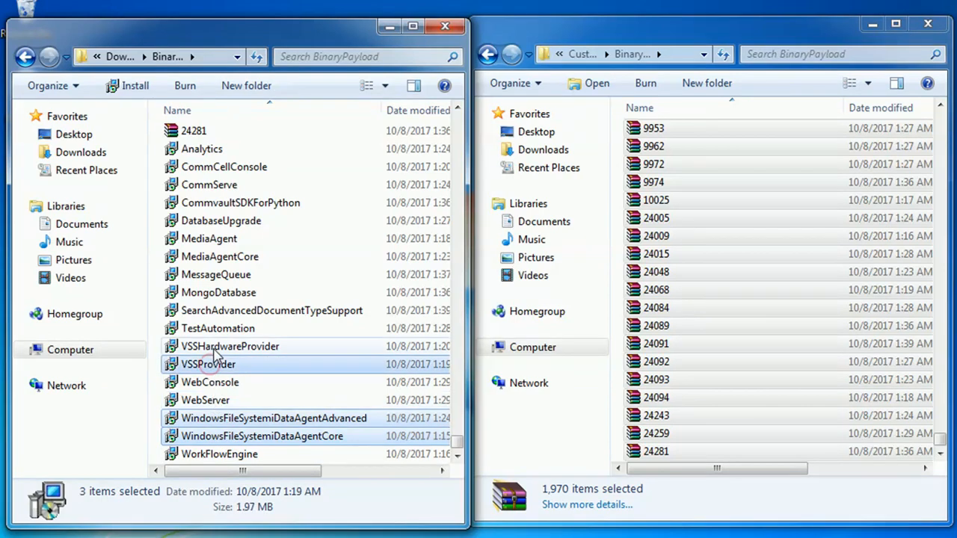
{"action": "left_click", "coordinate": [230, 347]}
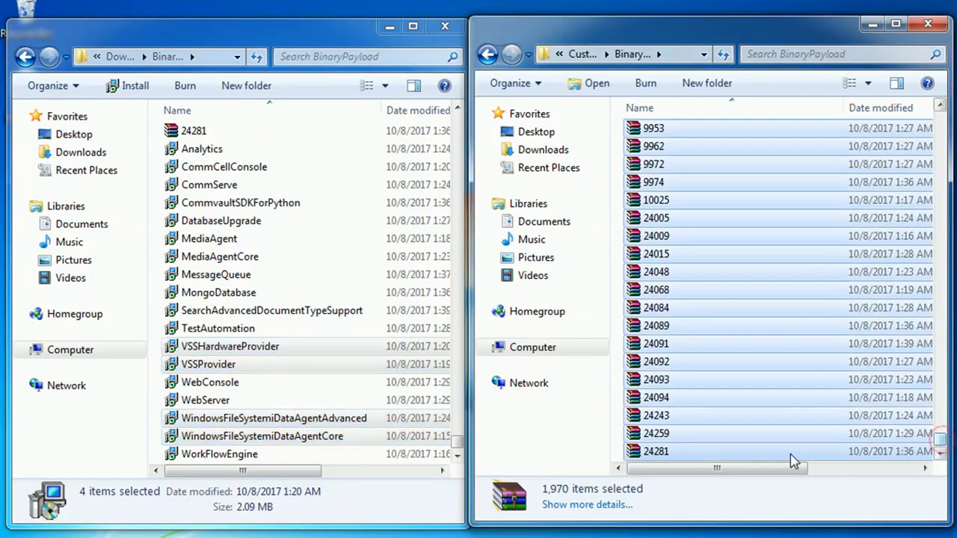
{"action": "left_click", "coordinate": [655, 452]}
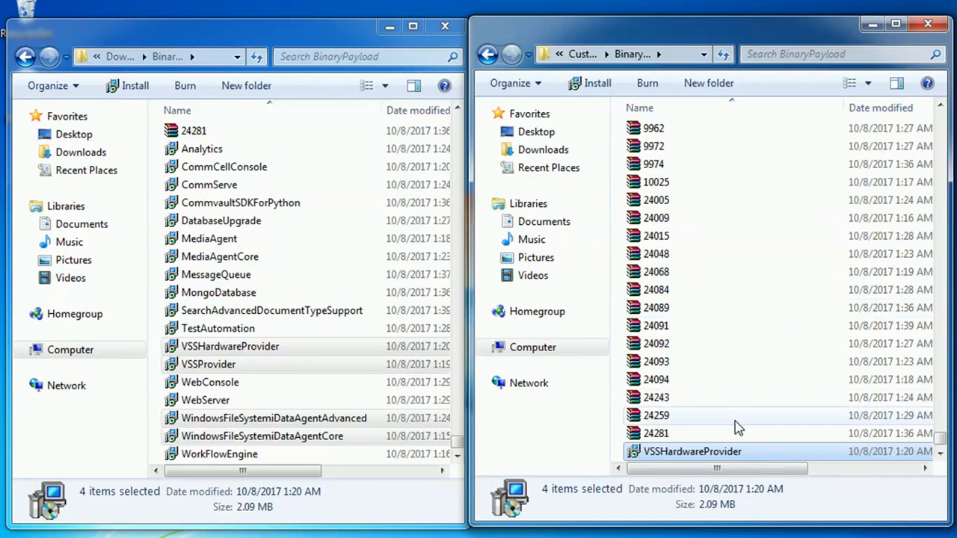
{"action": "scroll", "scroll_direction": "down", "scroll_amount": 3}
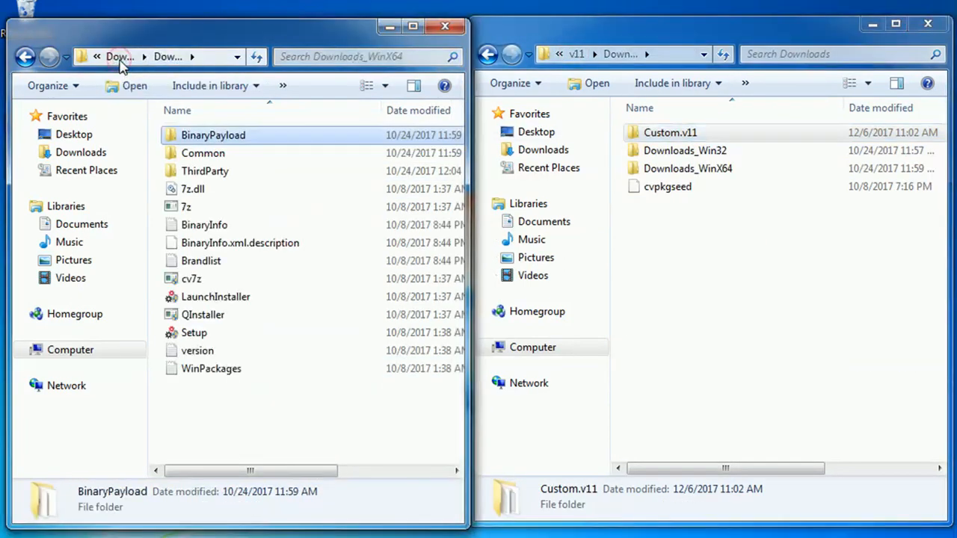
Check Downloads_WinX64's Properties showing 5.95 GB size on disk
{"action": "left_click", "coordinate": [122, 56]}
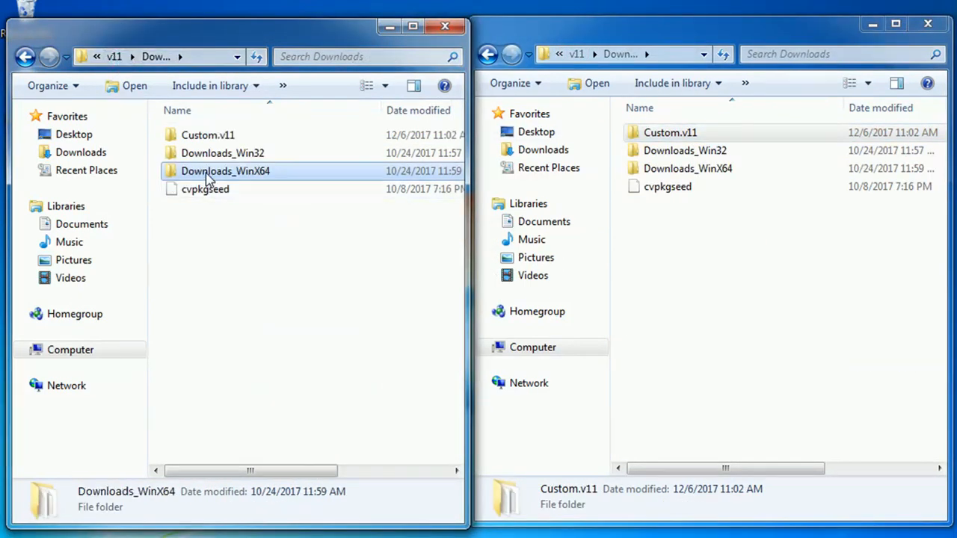
{"action": "right_click", "coordinate": [209, 177]}
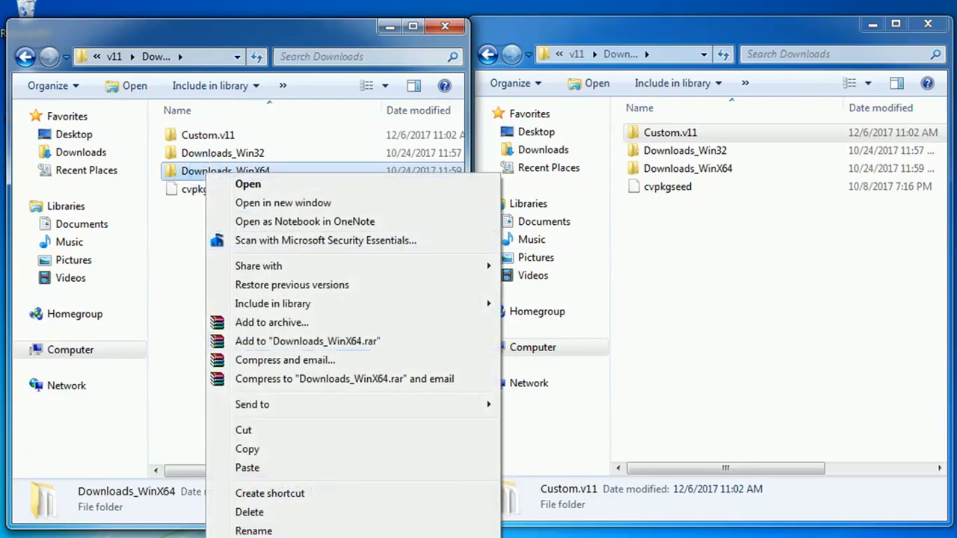
{"action": "left_click", "coordinate": [255, 531]}
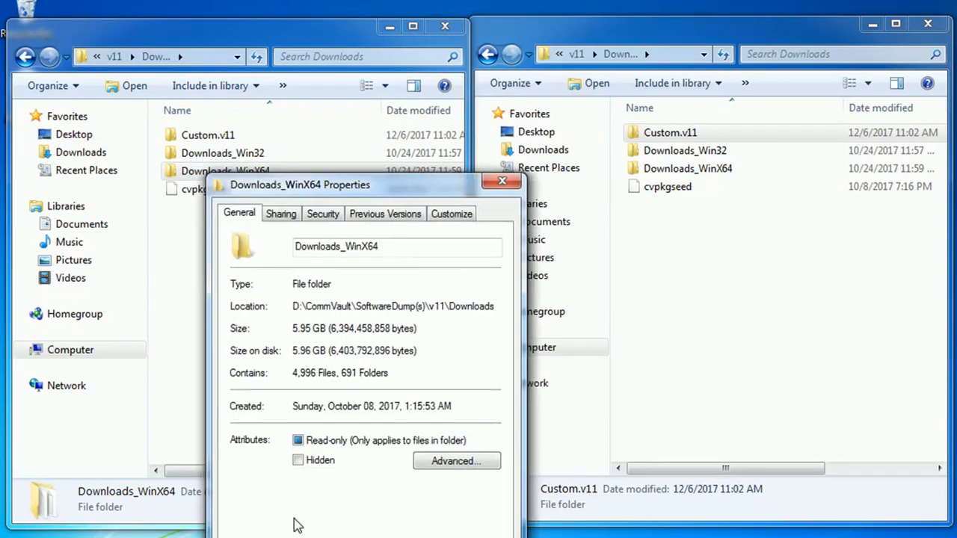
{"action": "mouse_move", "coordinate": [326, 350]}
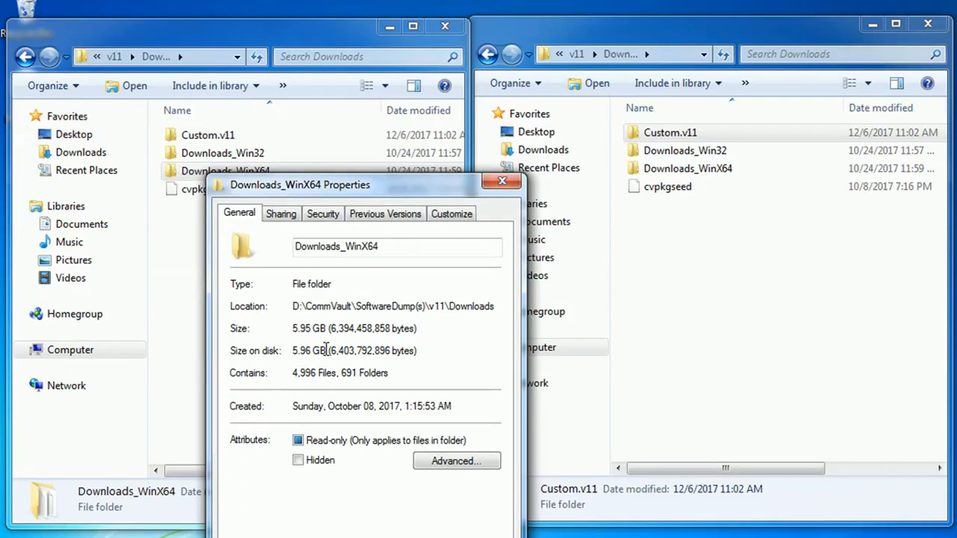
{"action": "double_click", "coordinate": [308, 350]}
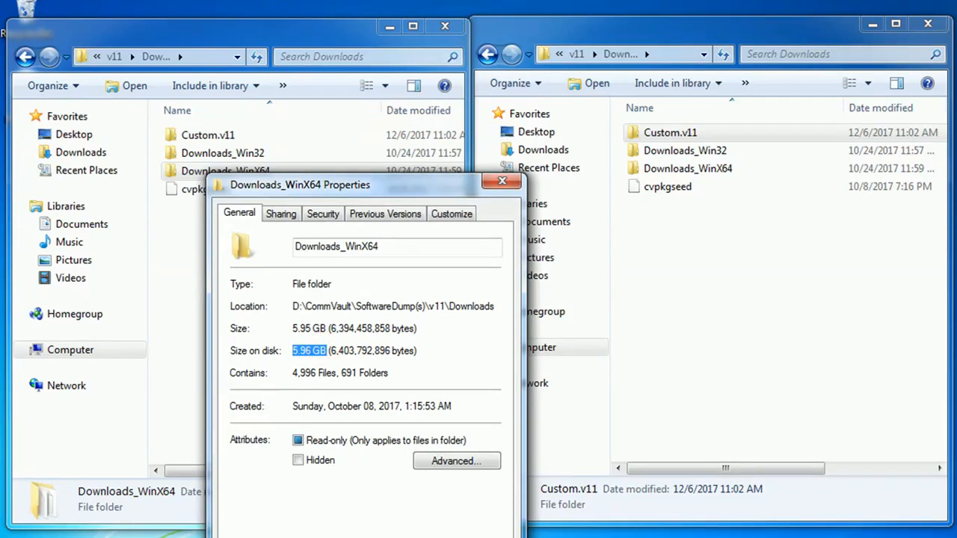
{"action": "left_click", "coordinate": [501, 181]}
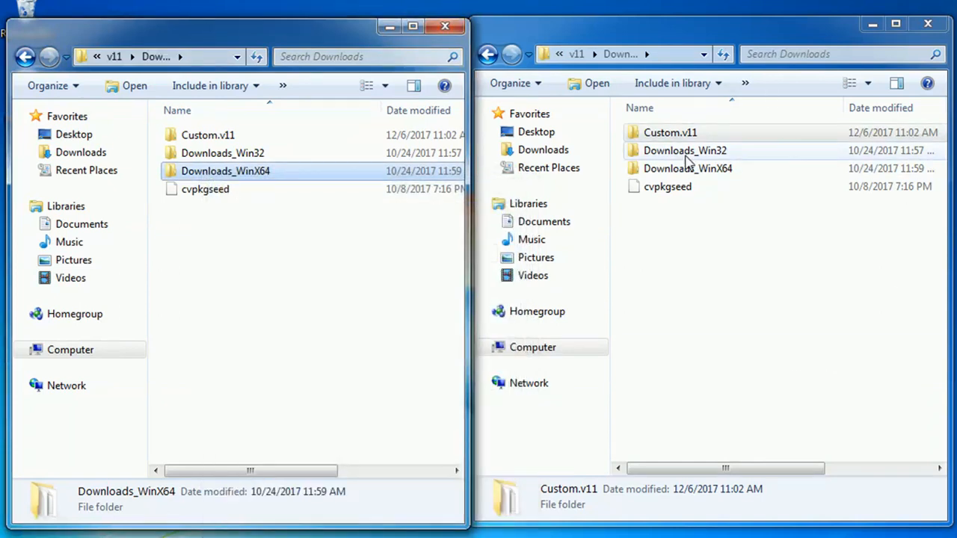
Check Custom.v11's Properties showing 2.10 GB, confirming the trimmed package is smaller
{"action": "right_click", "coordinate": [666, 132]}
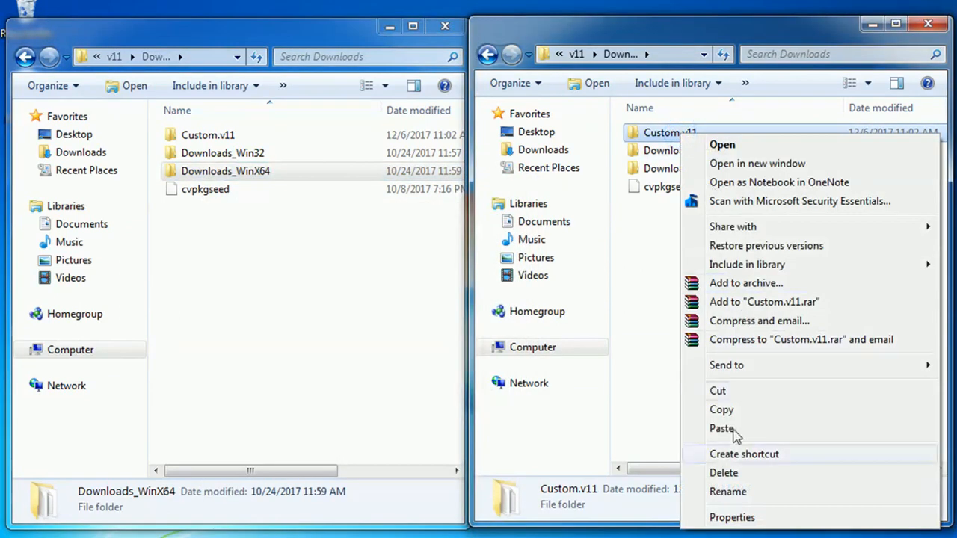
{"action": "left_click", "coordinate": [733, 518]}
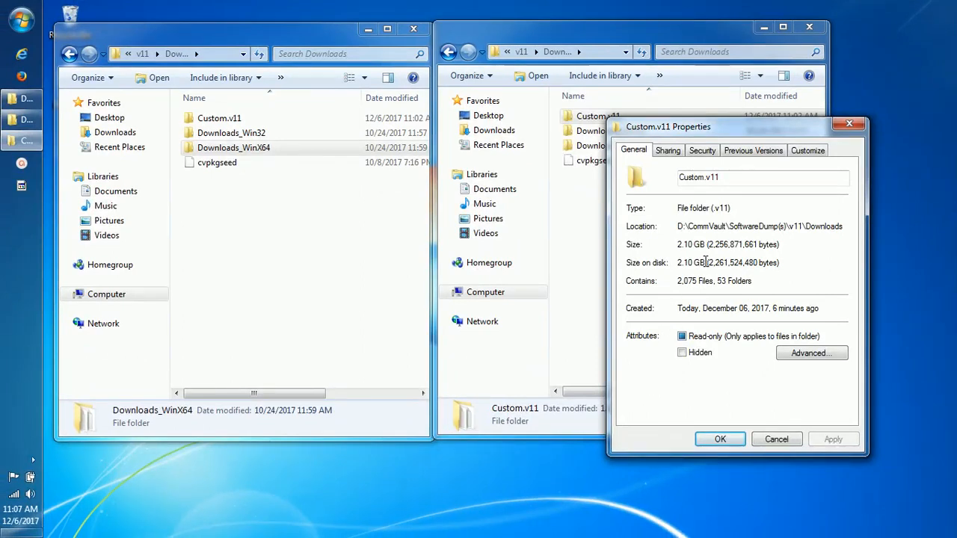
{"action": "double_click", "coordinate": [691, 263]}
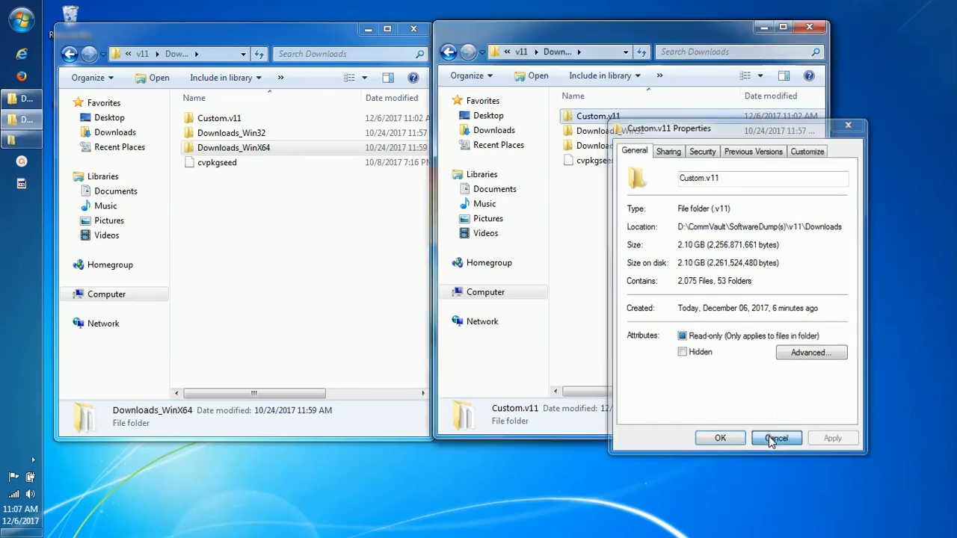
{"action": "left_click", "coordinate": [776, 438]}
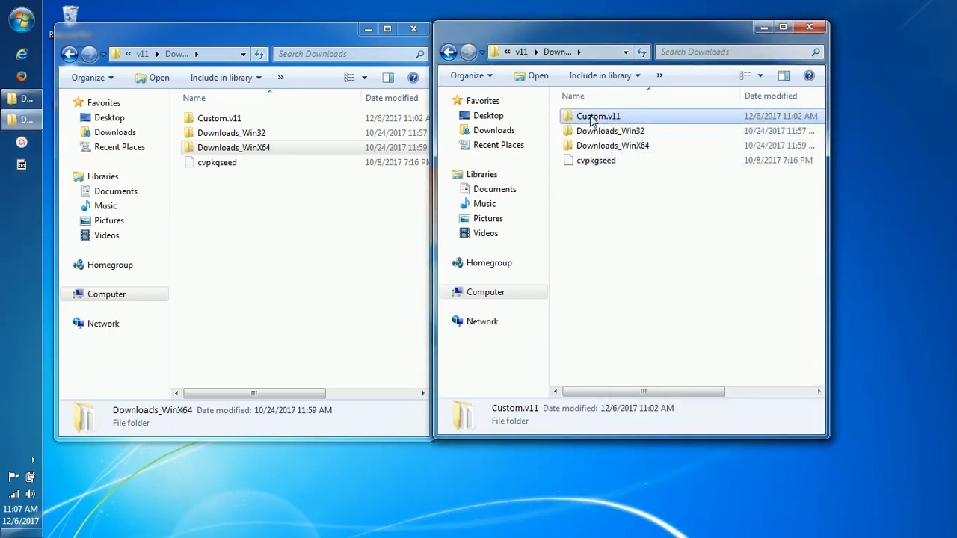
Enter the Custom.v11 folder and select its Setup application to run it
{"action": "double_click", "coordinate": [595, 117]}
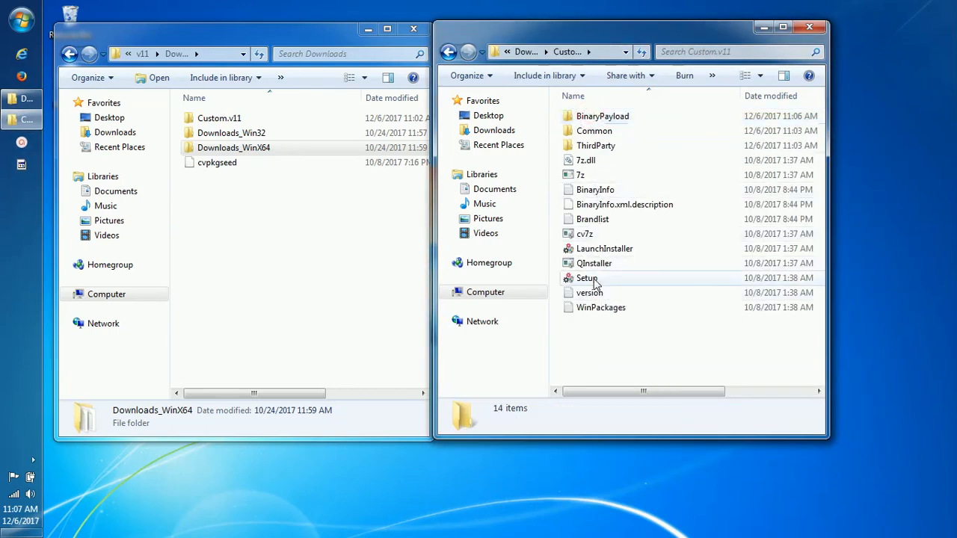
{"action": "left_click", "coordinate": [586, 278]}
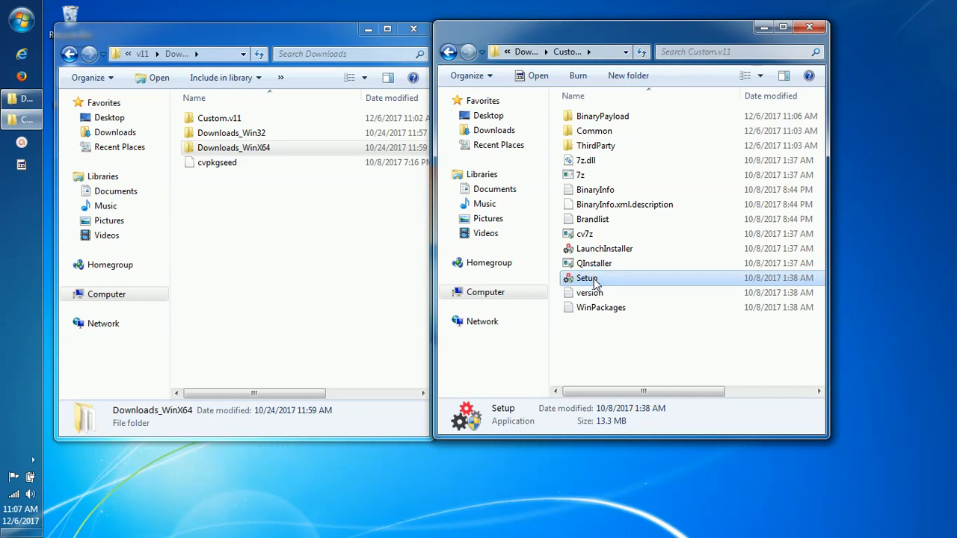
{"action": "right_click", "coordinate": [586, 278]}
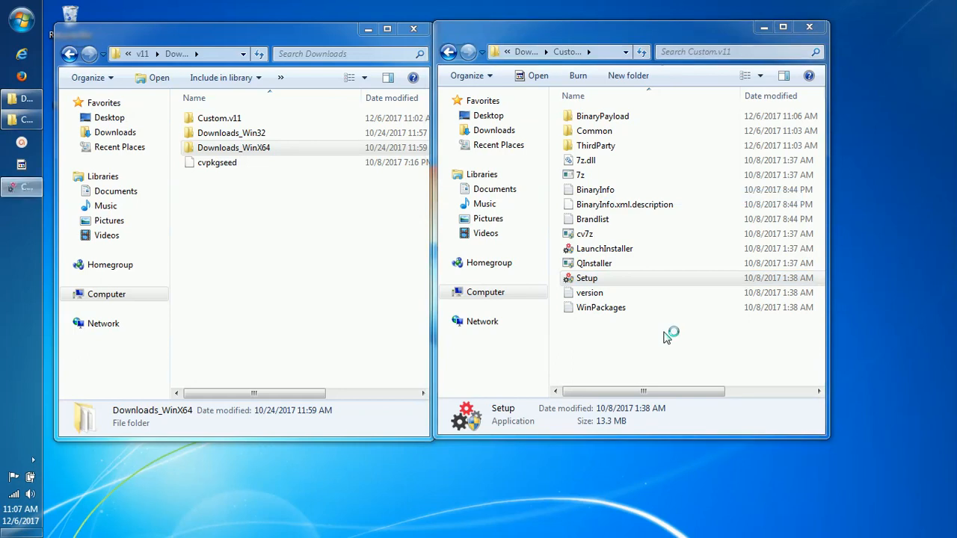
Accept the license and keep 'Install packages on this computer' to reach Select Packages
{"action": "double_click", "coordinate": [586, 278]}
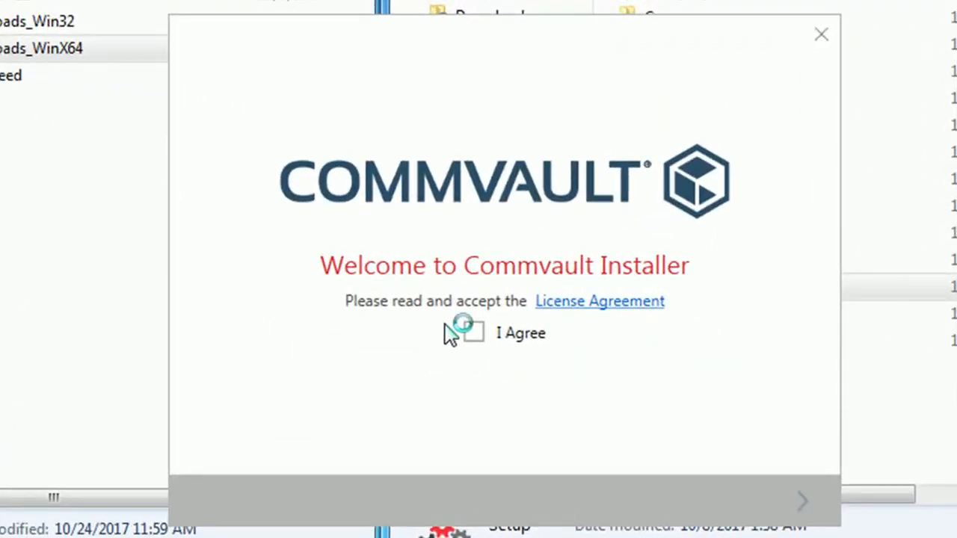
{"action": "left_click", "coordinate": [473, 333]}
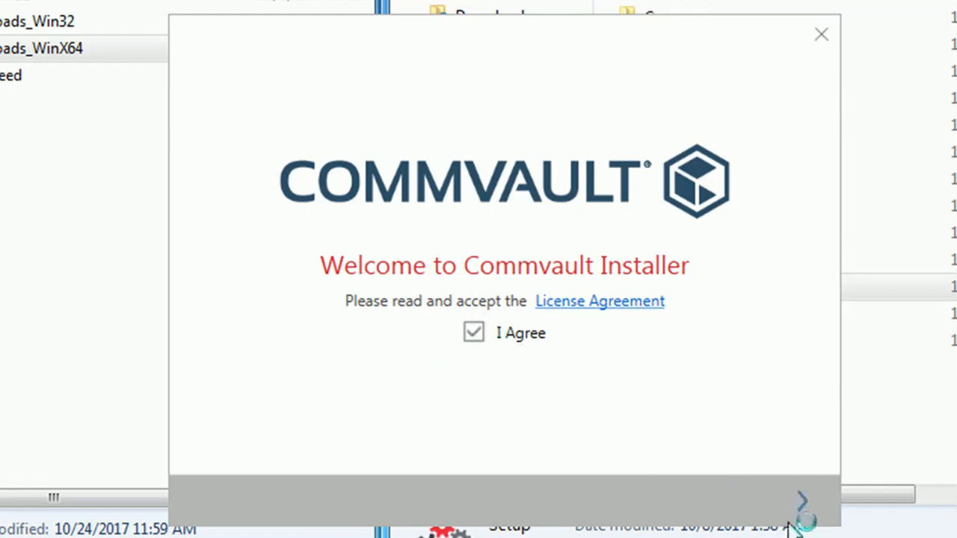
{"action": "left_click", "coordinate": [801, 500]}
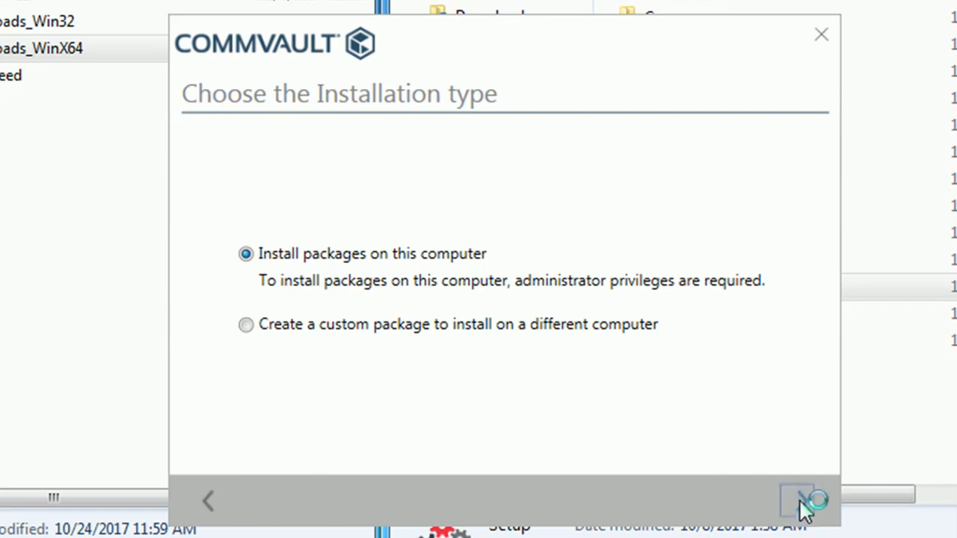
{"action": "left_click", "coordinate": [801, 499]}
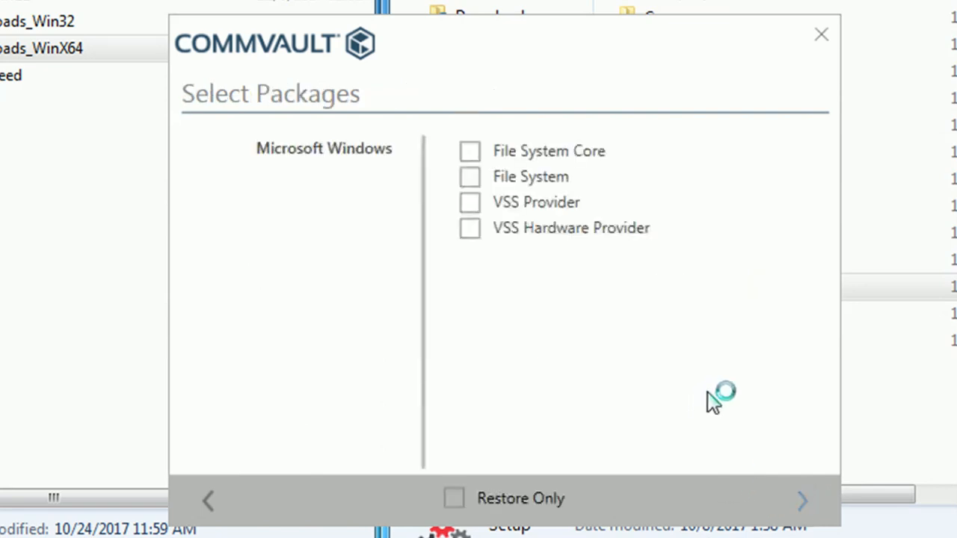
{"action": "mouse_move", "coordinate": [281, 208]}
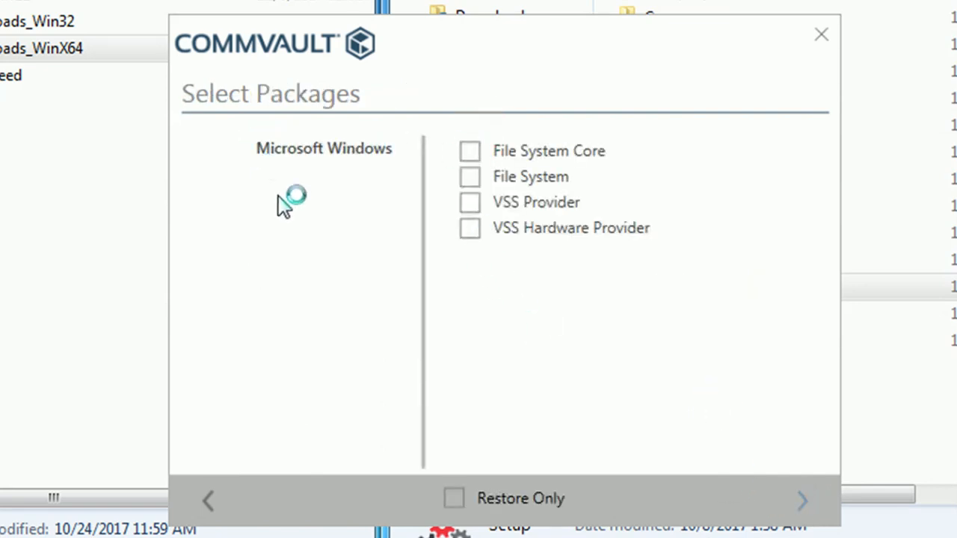